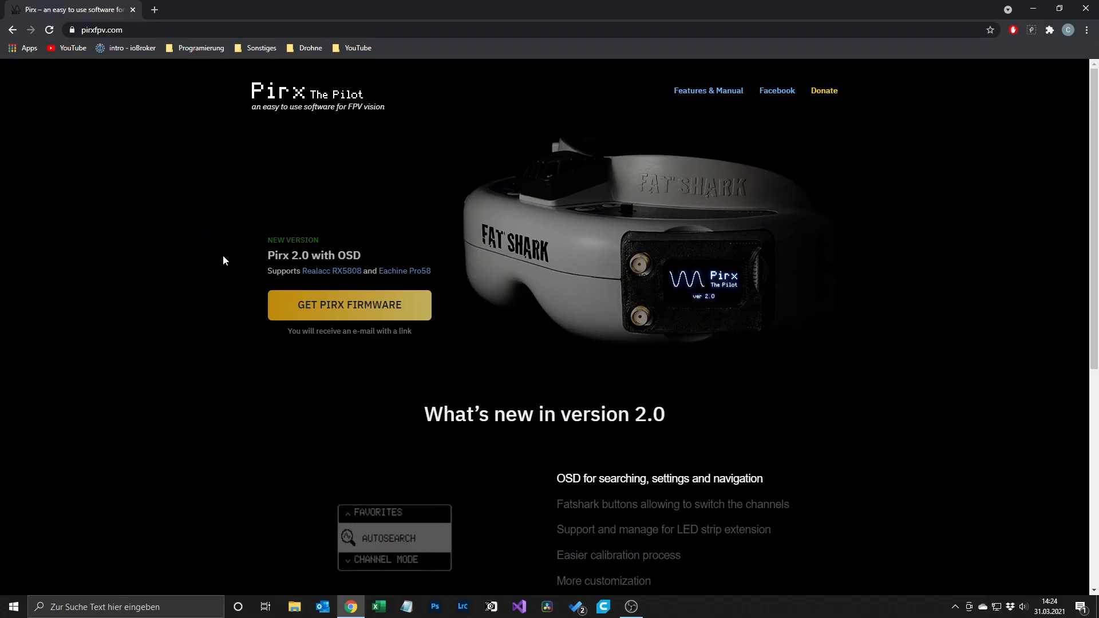
mouse_move(407, 314)
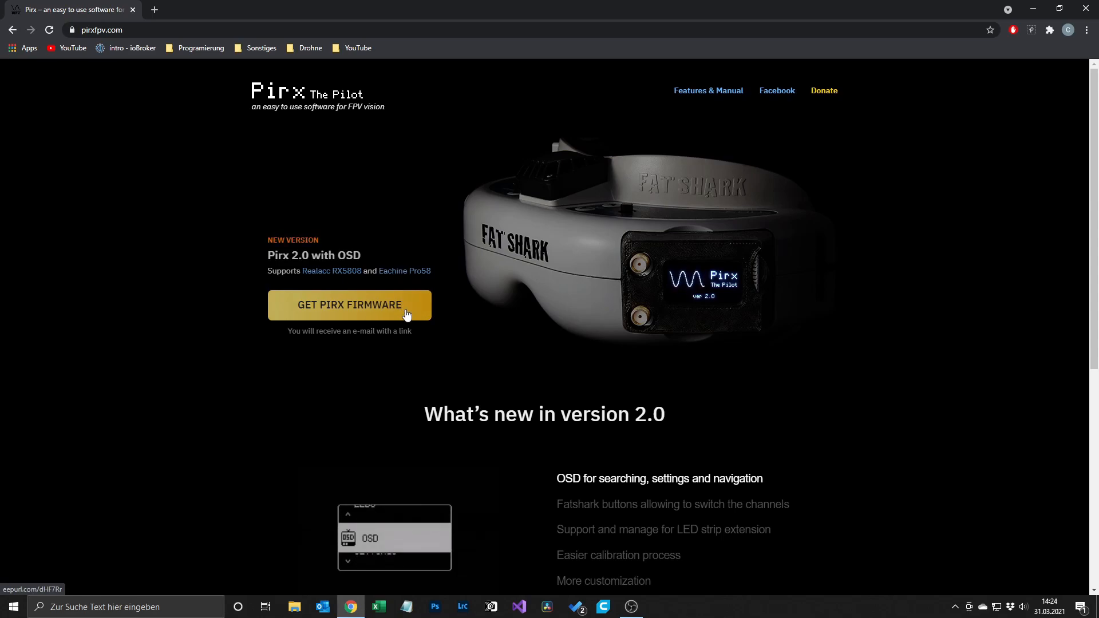
click(349, 305)
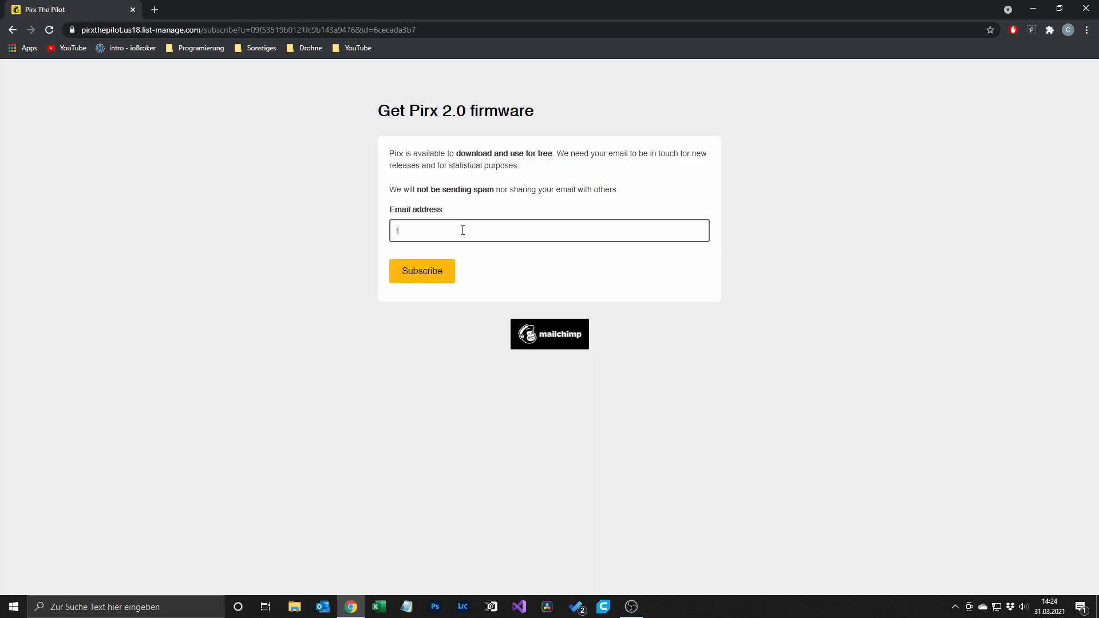
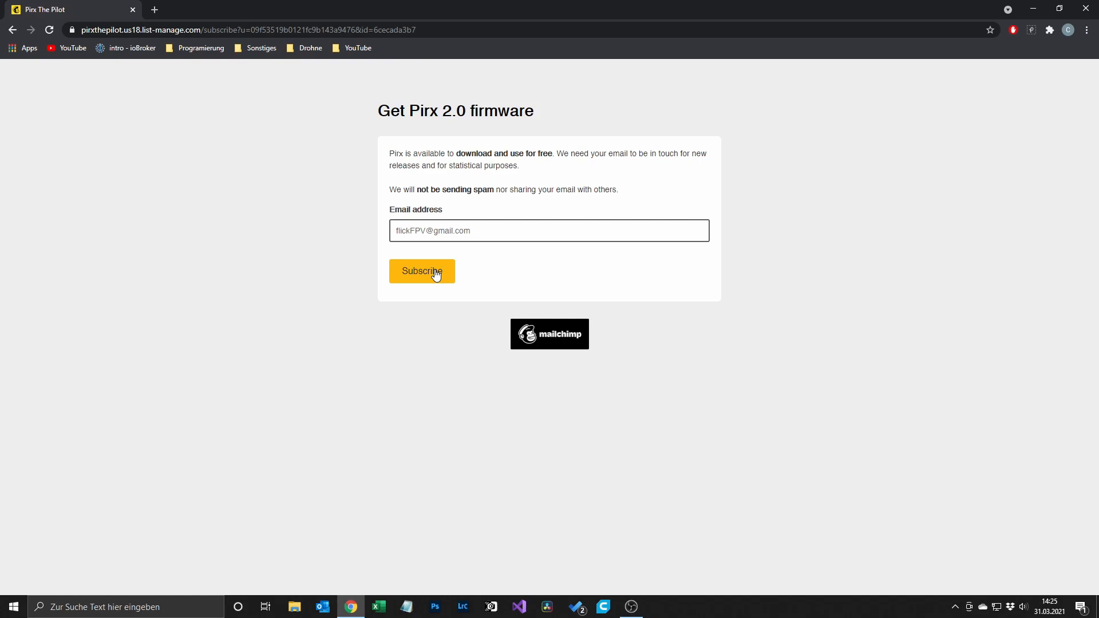
click(421, 272)
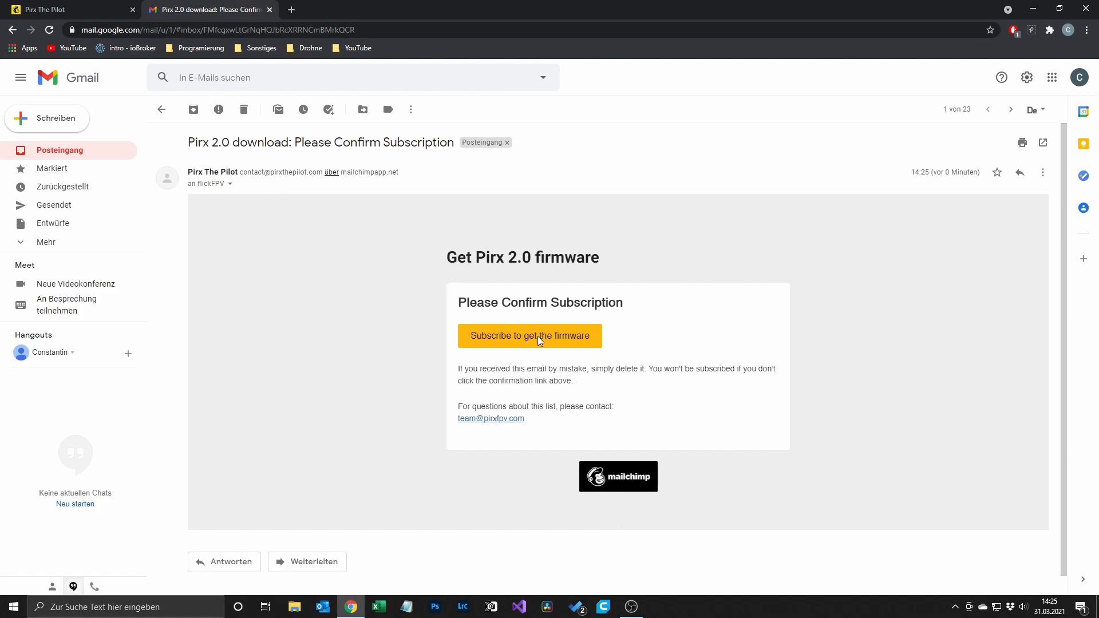
- Confirm the subscription in the email and download Pirx-The-Pilot-2.0.zip
click(529, 336)
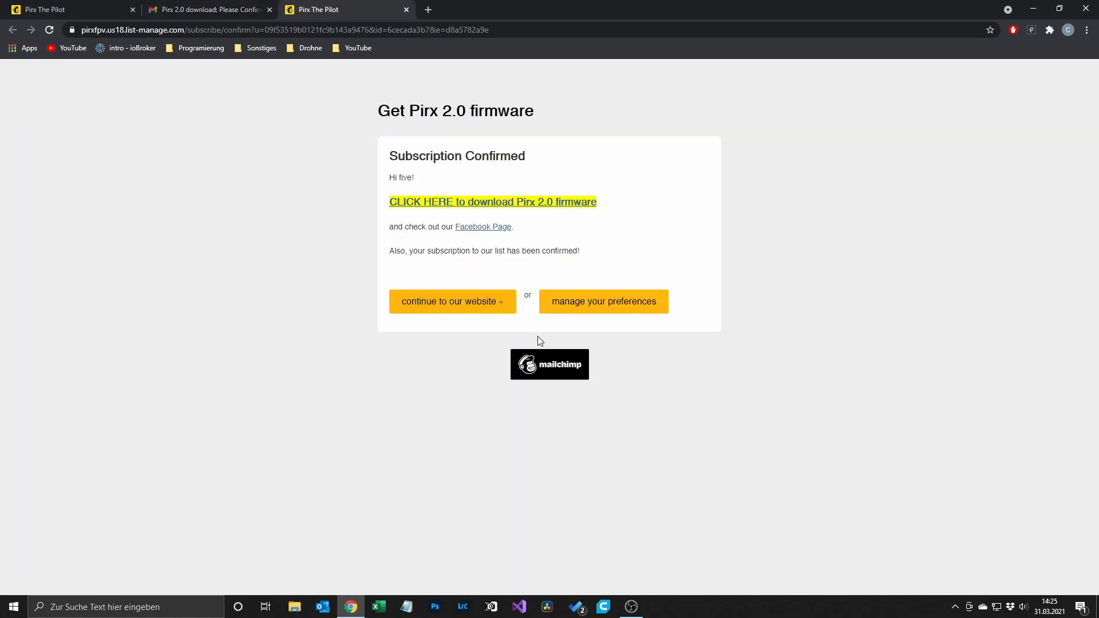
click(658, 607)
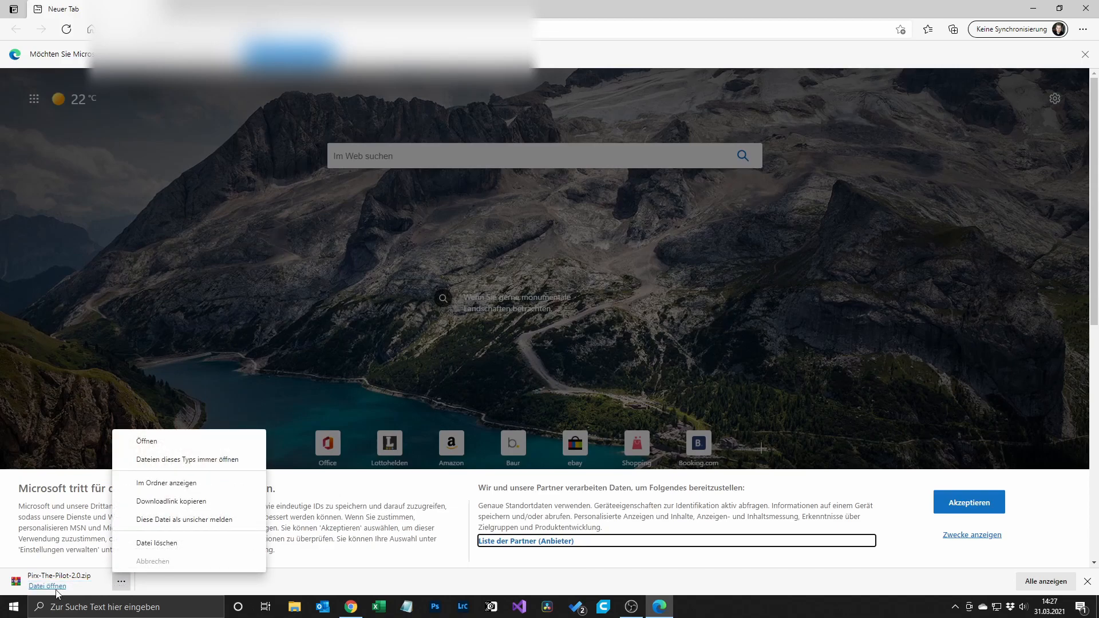
- Show the downloaded Pirx zip in its folder and move it into Firmware Update
click(166, 484)
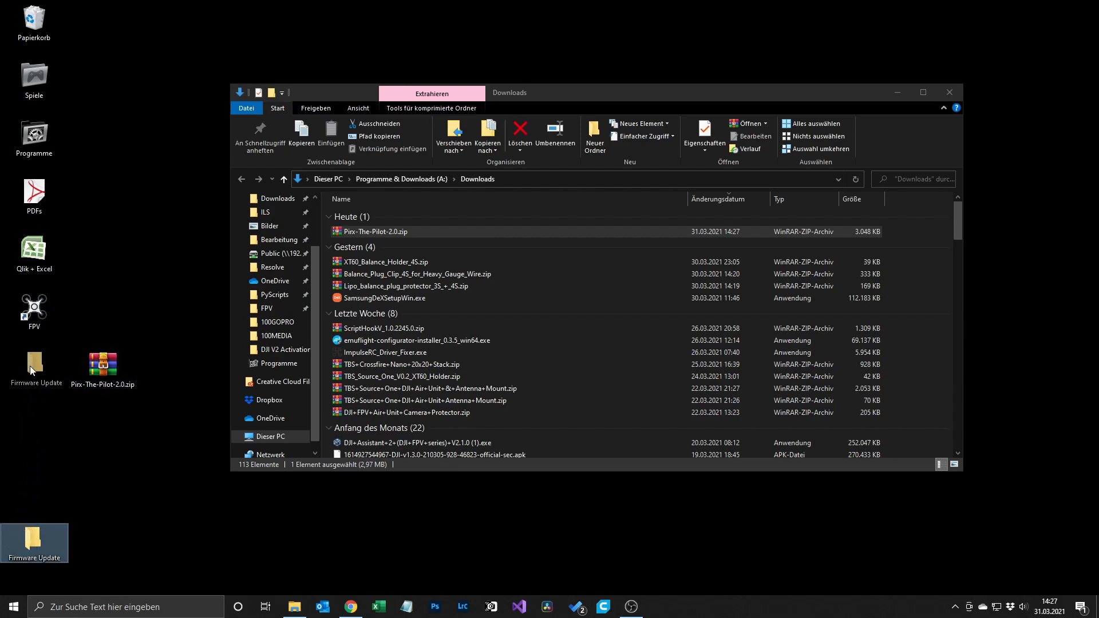
right_click(412, 230)
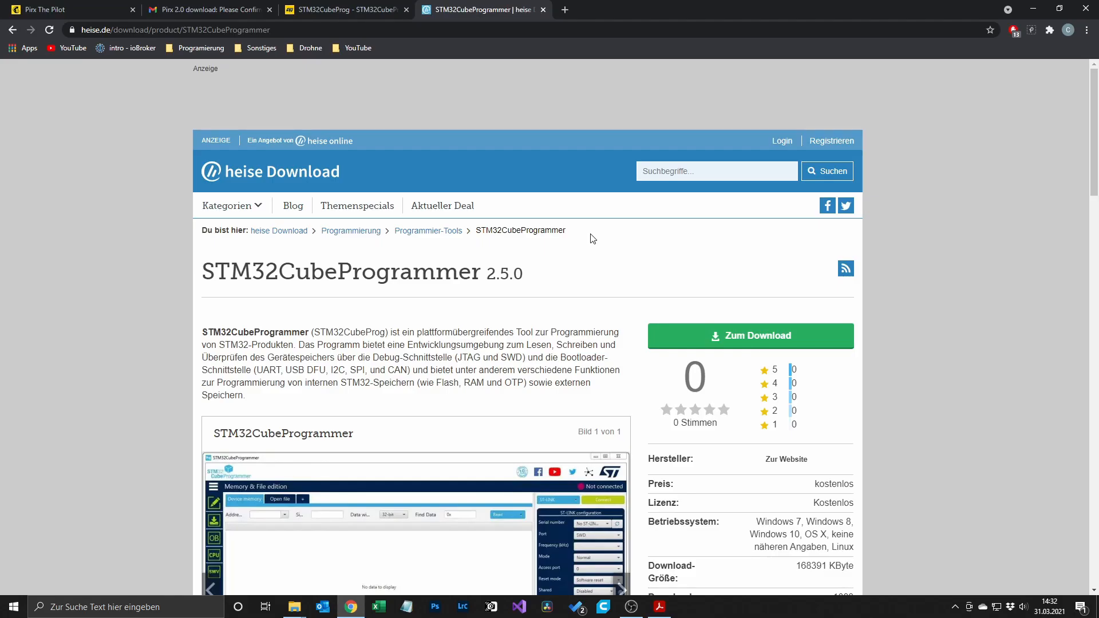
- Download the STM32CubeProgrammer 2.5.0 Windows archive from heise Download
scroll(down, 3)
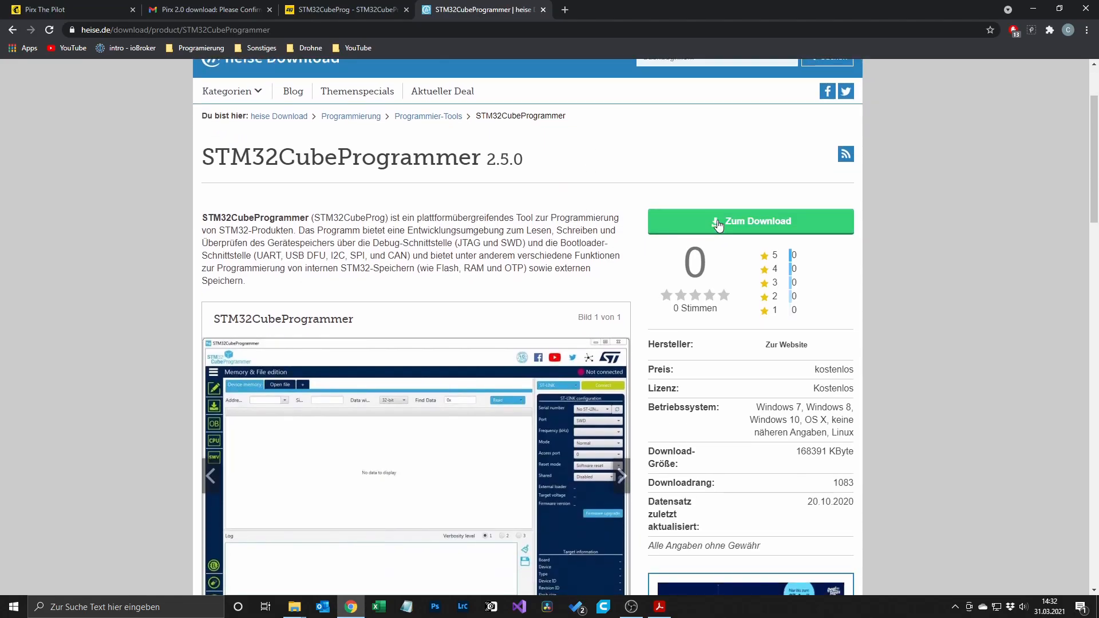
click(750, 221)
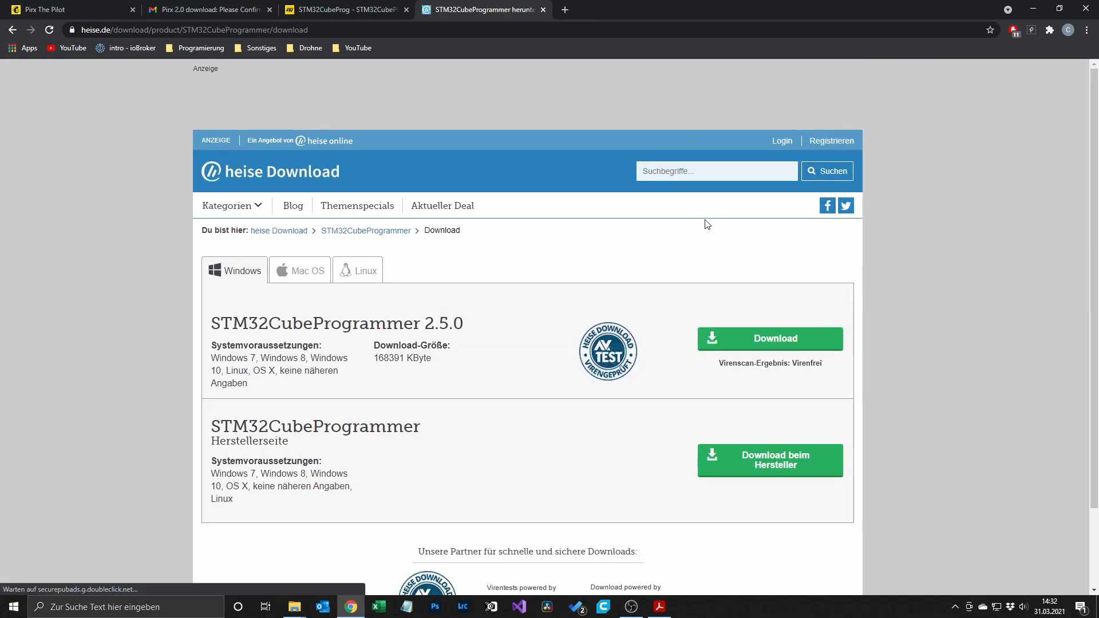
mouse_move(492, 278)
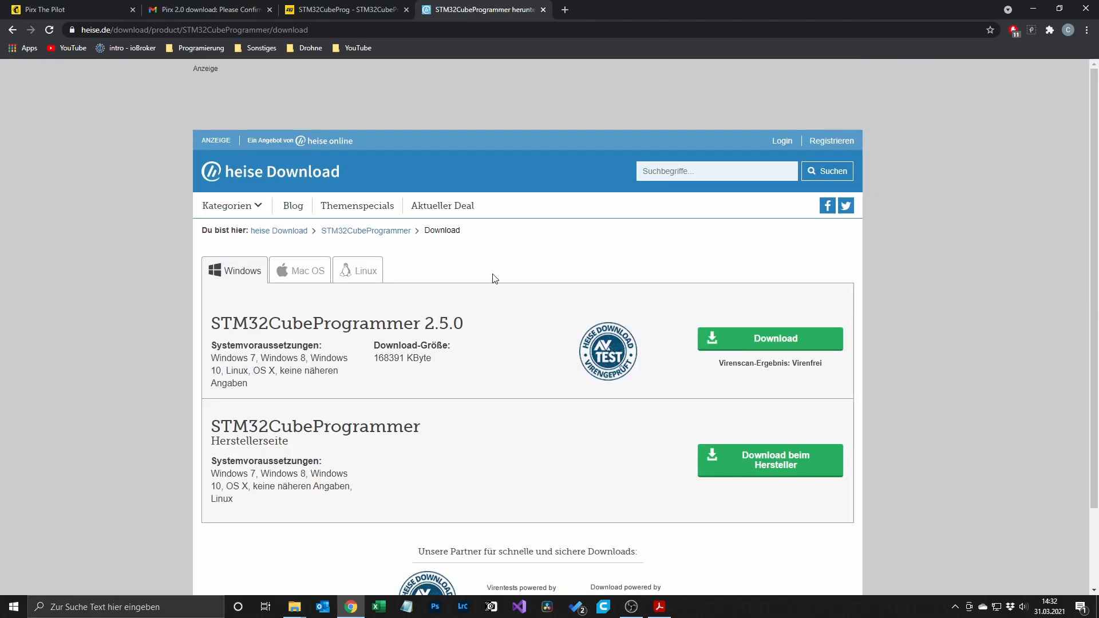
mouse_move(462, 278)
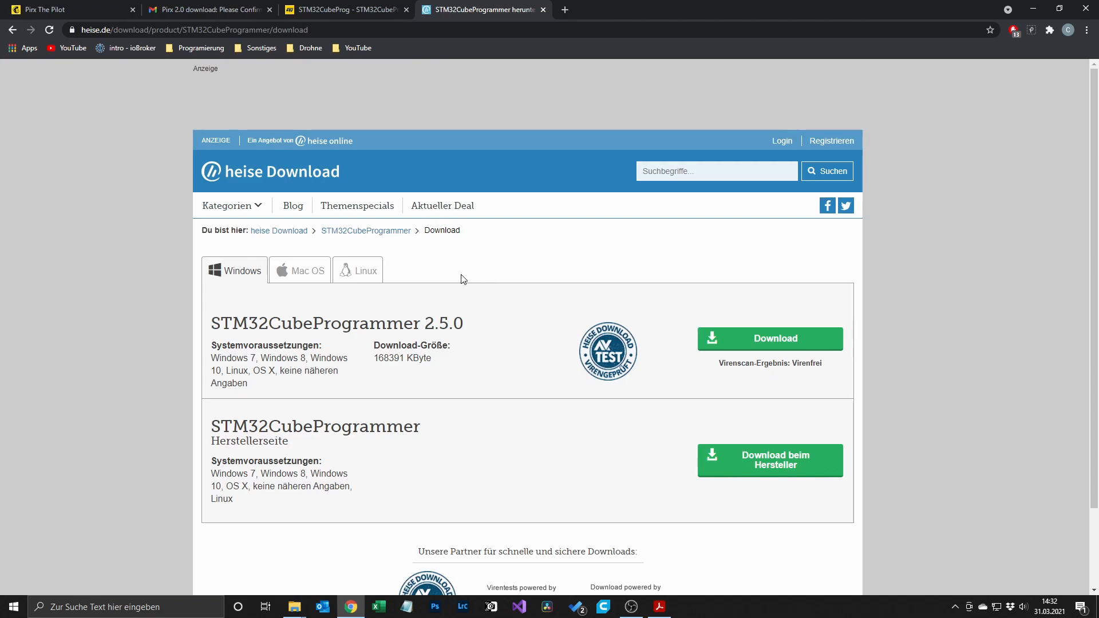
click(769, 338)
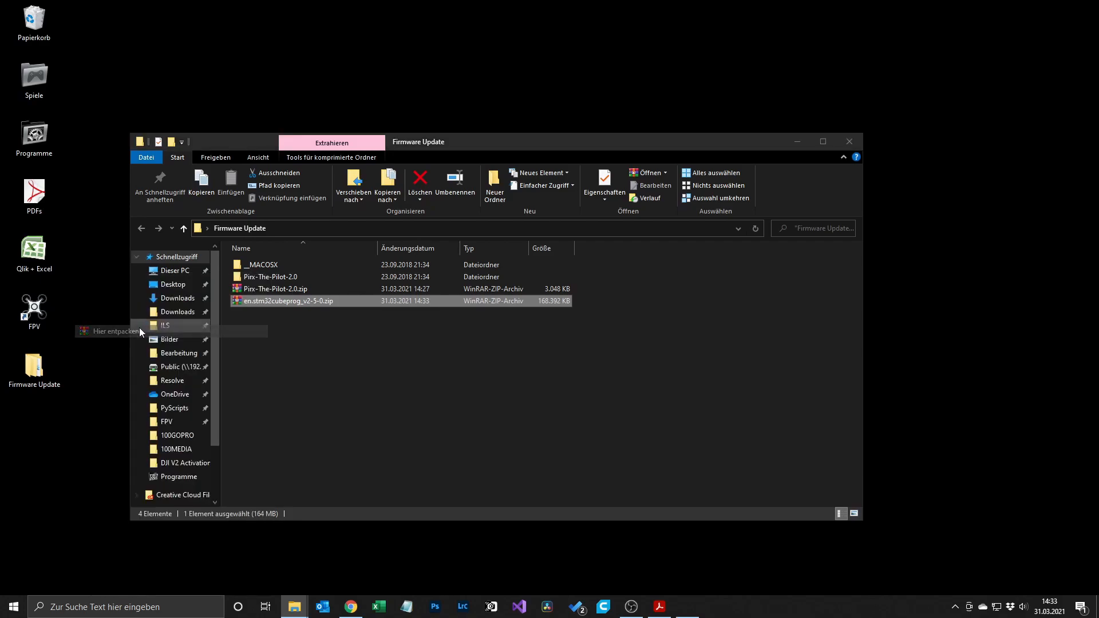
- Extract the archive, run SetupSTM32CubeProgrammer-2.5.0.exe, and dismiss the Java runtime warning
click(109, 330)
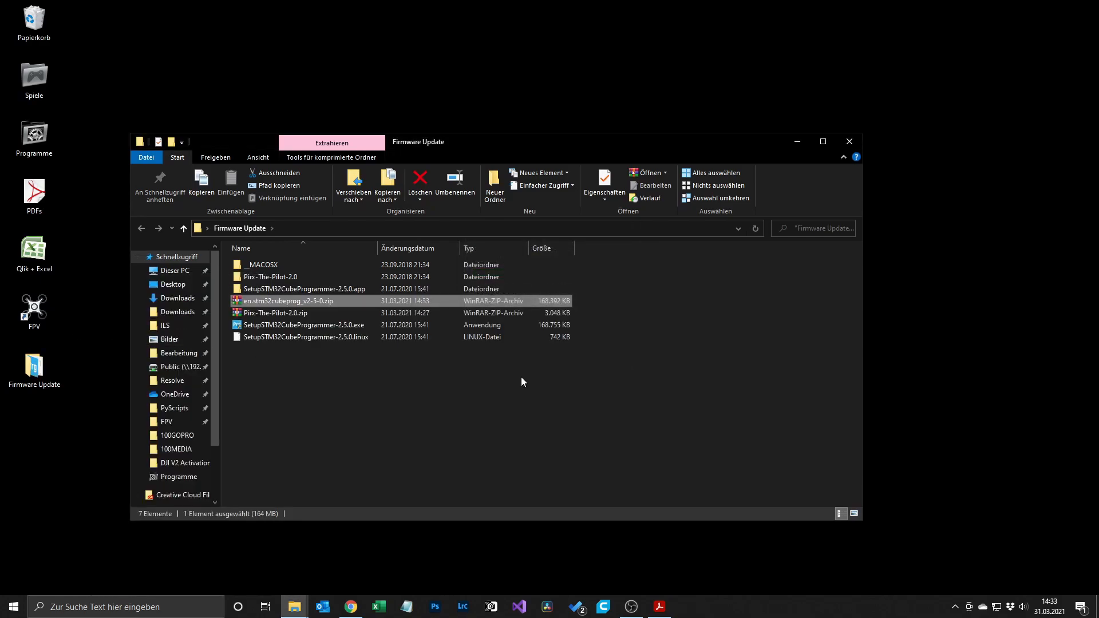
click(303, 325)
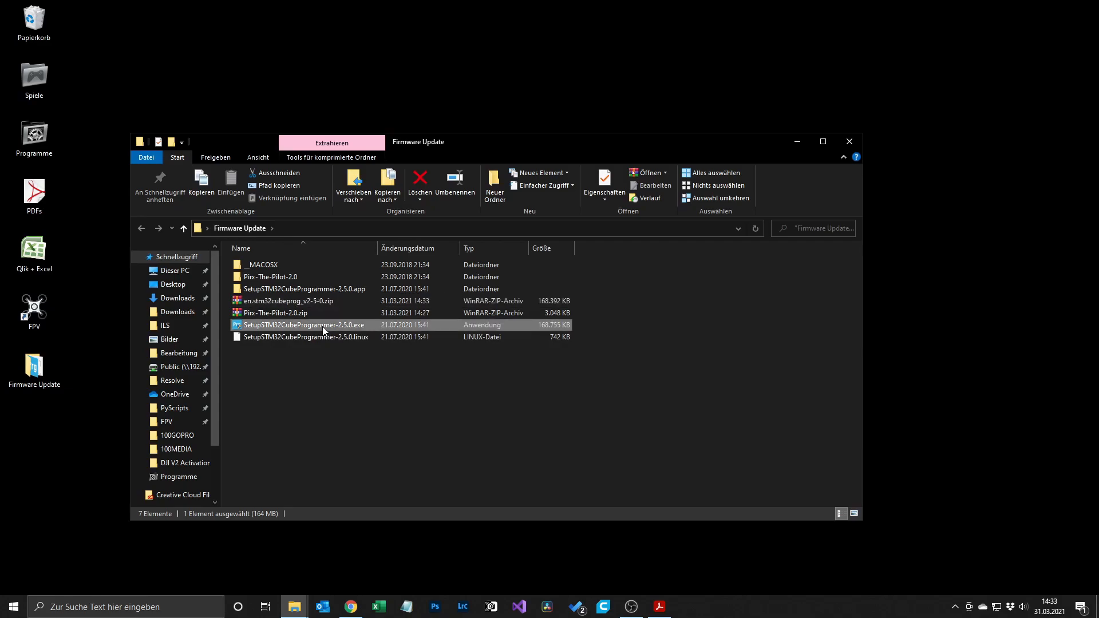
double_click(303, 325)
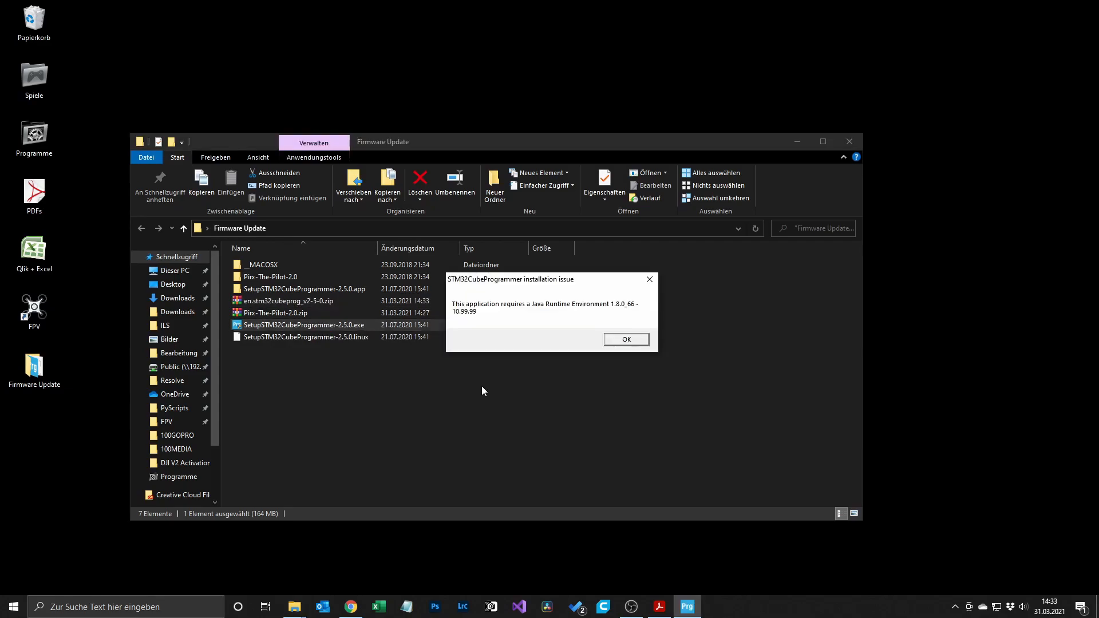
click(624, 339)
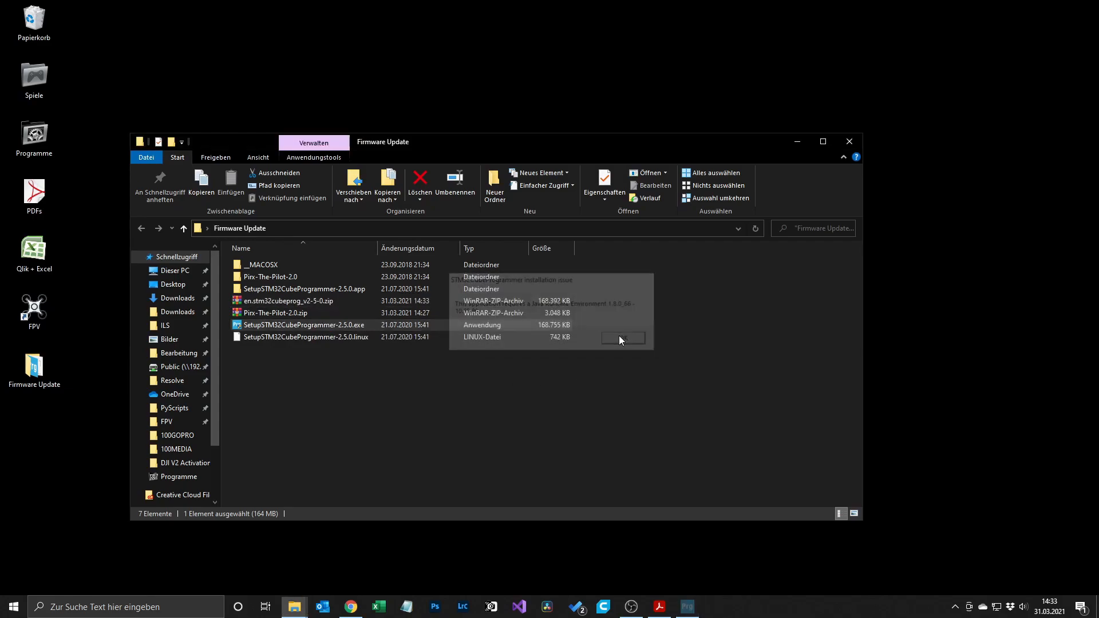
- Install STM32CubeProgrammer with default packs and launch it from the desktop shortcut
click(350, 607)
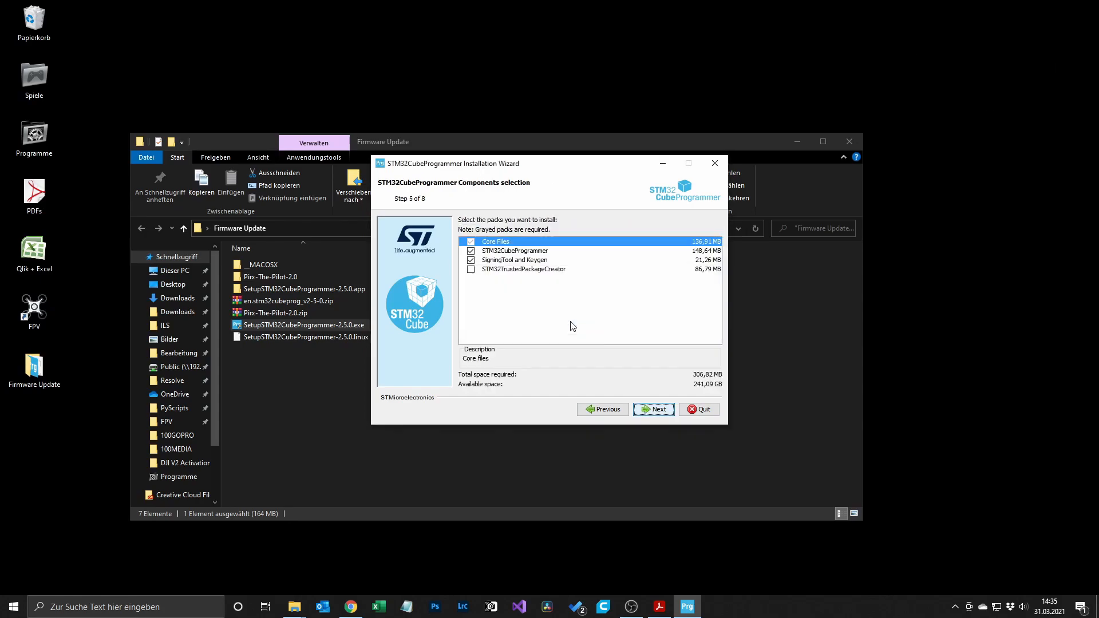
click(653, 408)
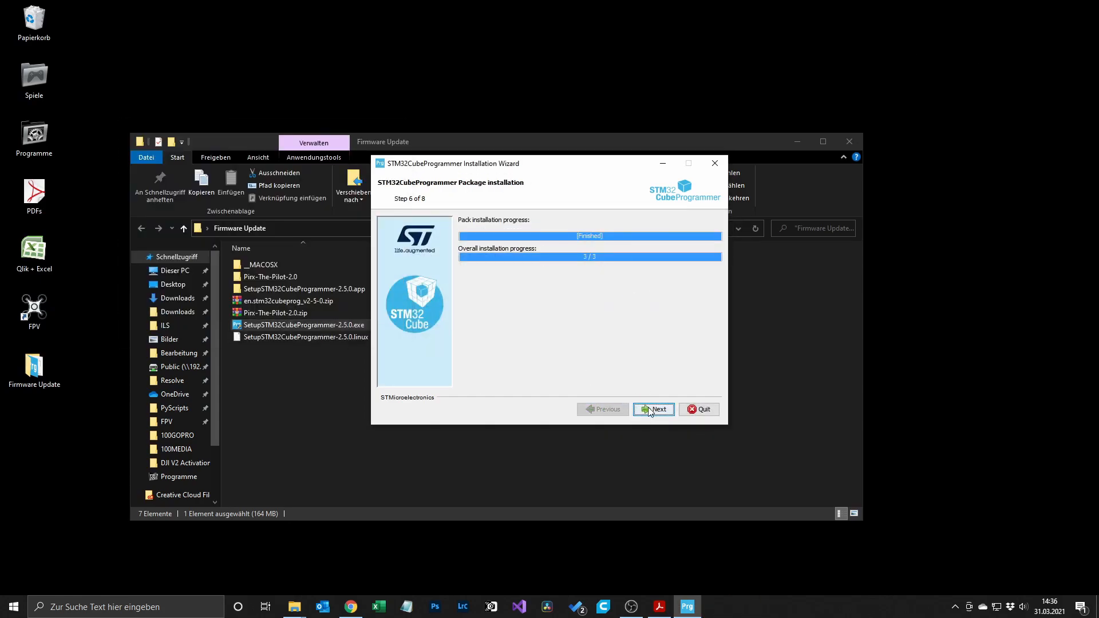
click(652, 409)
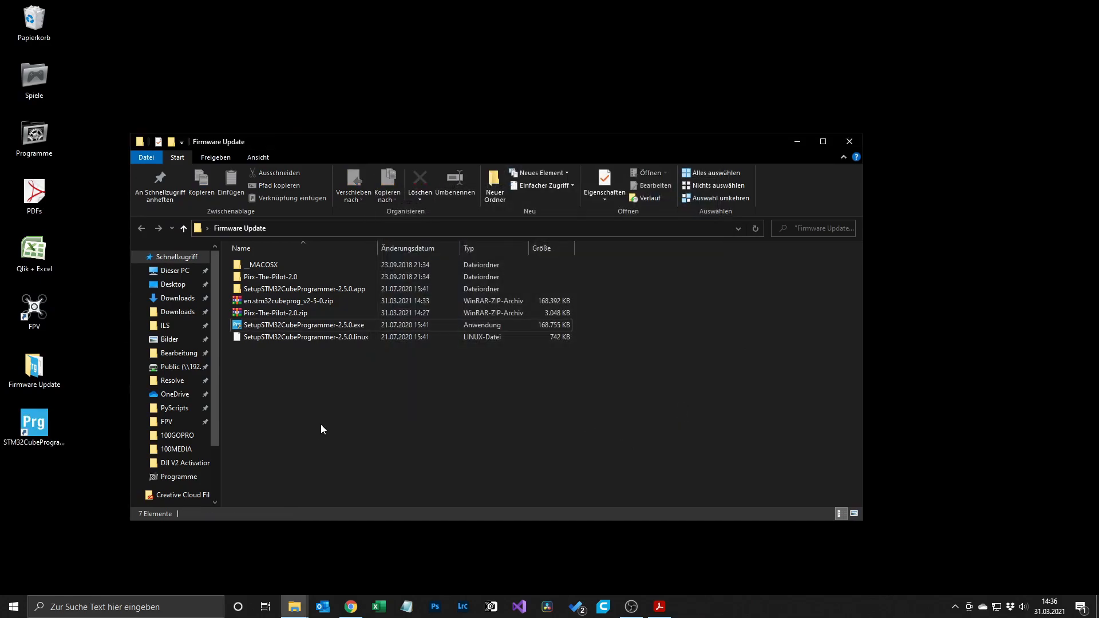
double_click(302, 324)
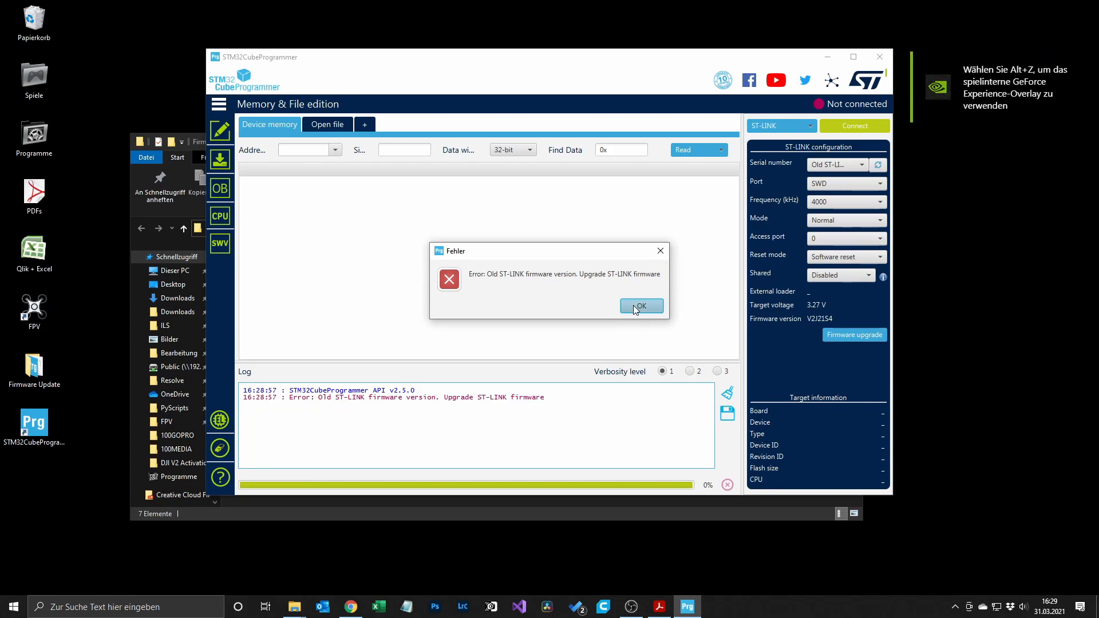
- Upgrade the ST-LINK firmware to V2J37S7 via STLinkUpgrade, then reconnect to the module
click(639, 307)
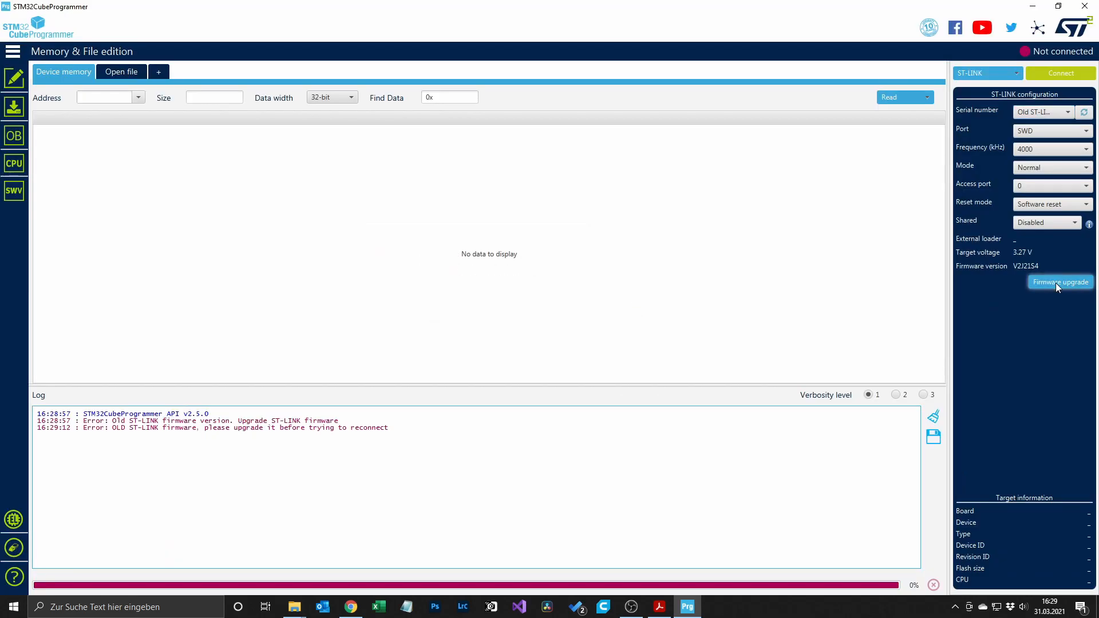
click(1060, 282)
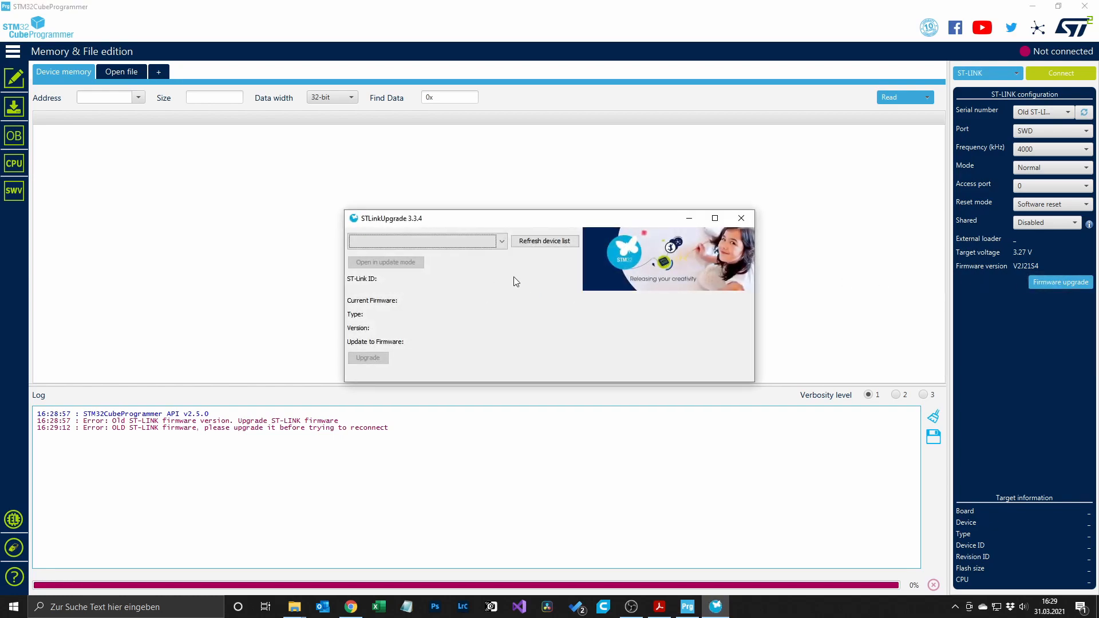
click(544, 241)
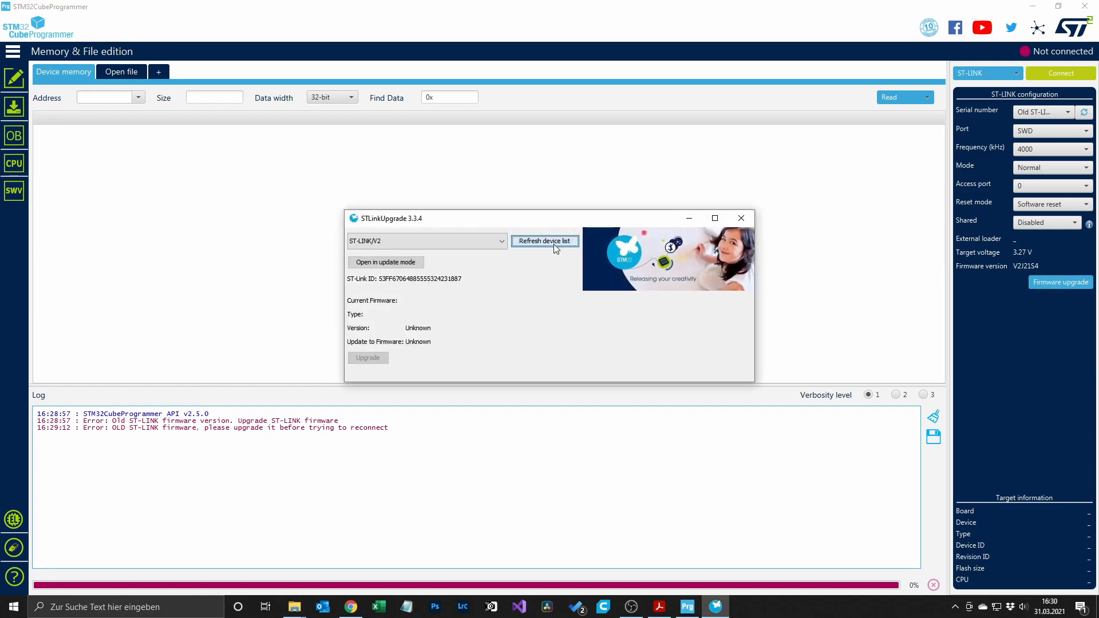
mouse_move(490, 249)
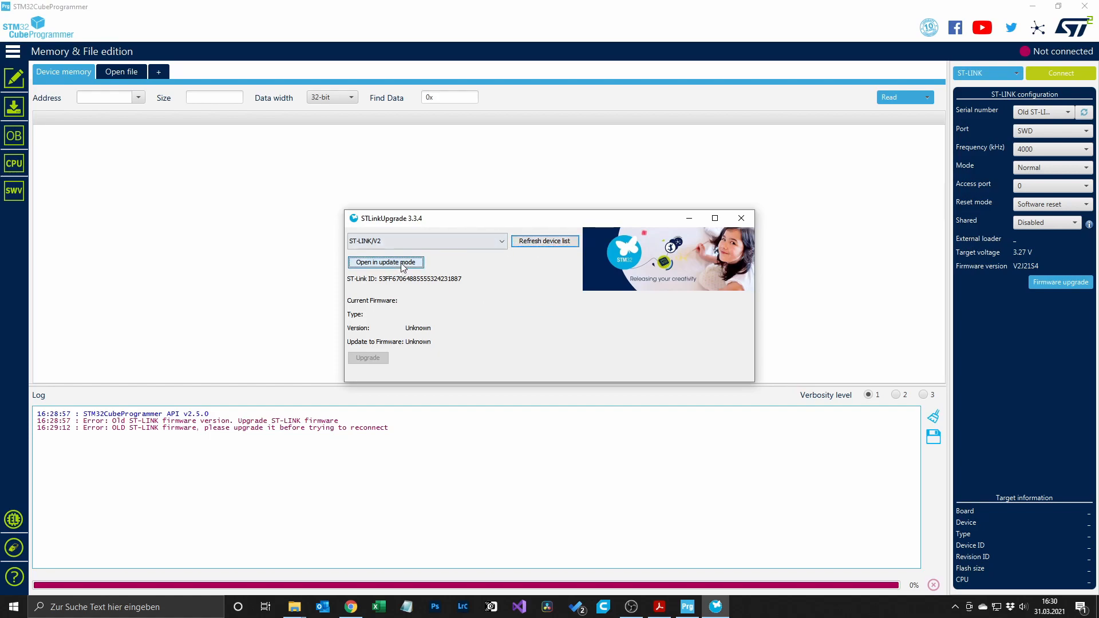
click(385, 263)
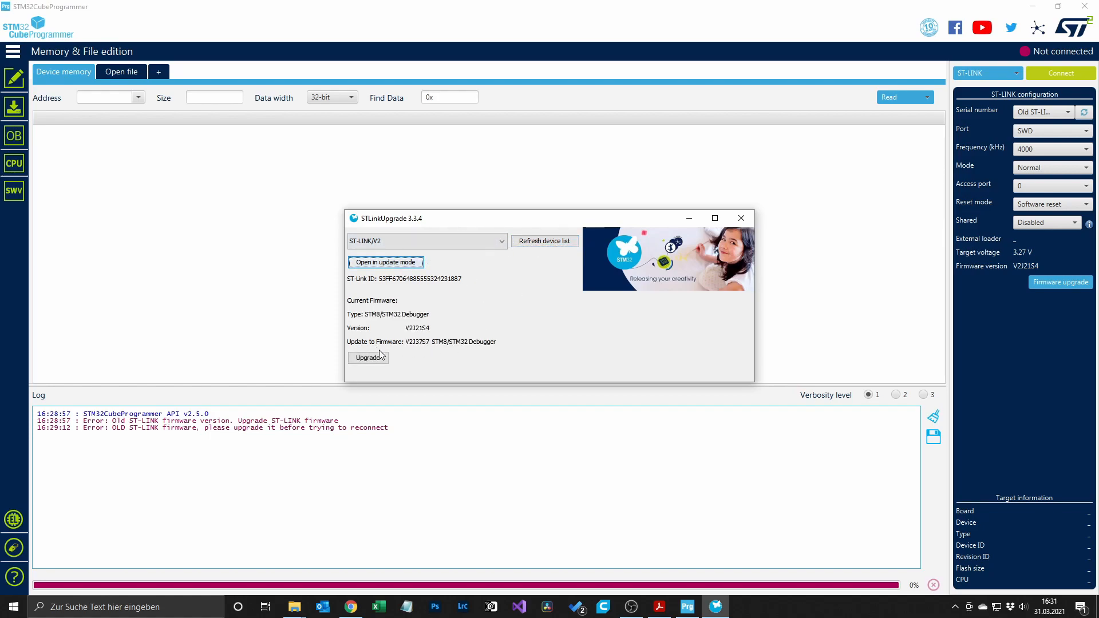
click(368, 357)
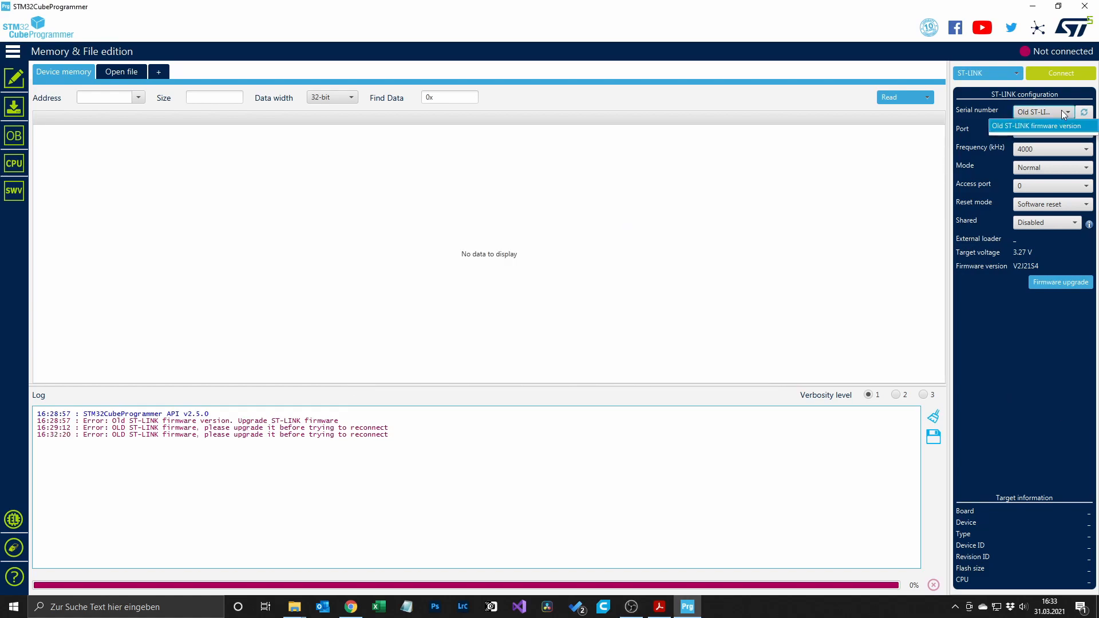
click(1084, 112)
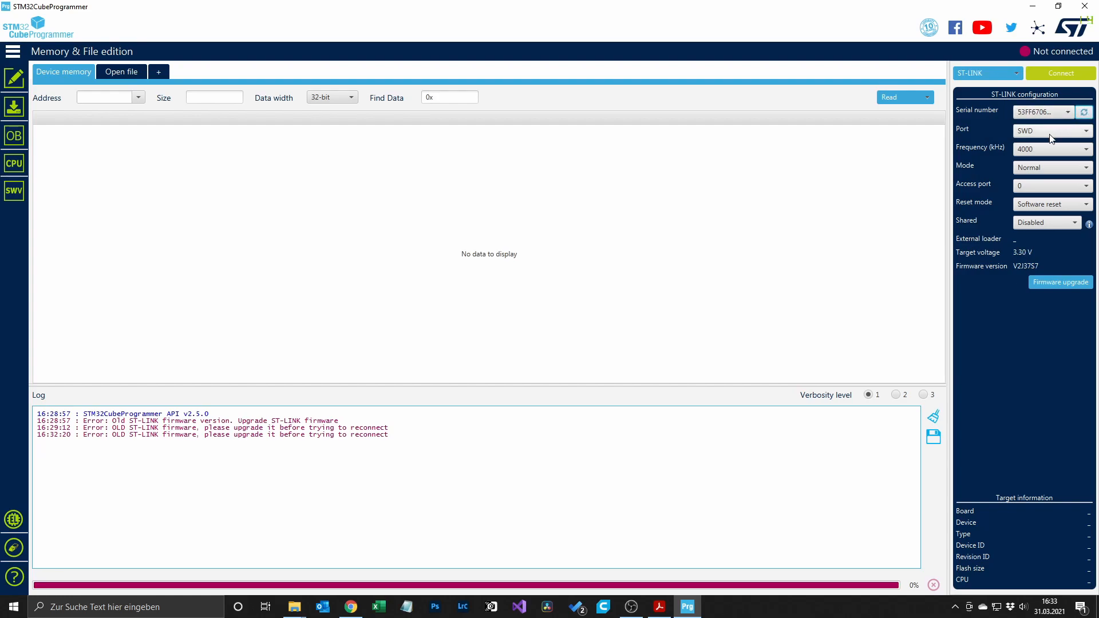
click(1060, 72)
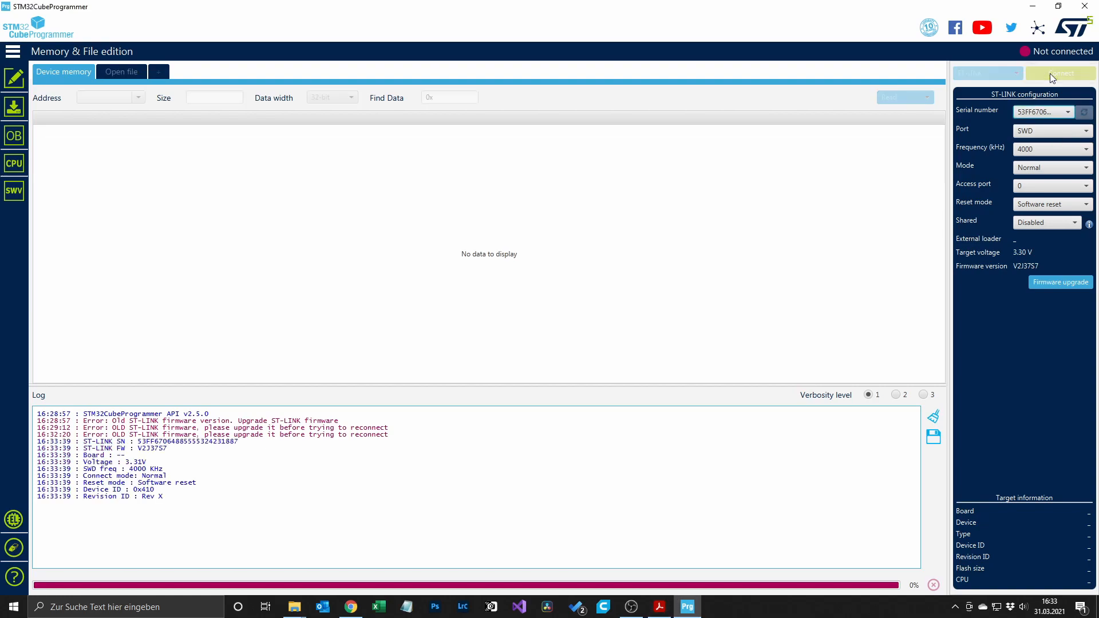
- Save the module's flash contents as a backup file in the Firmware Update folder
click(1061, 72)
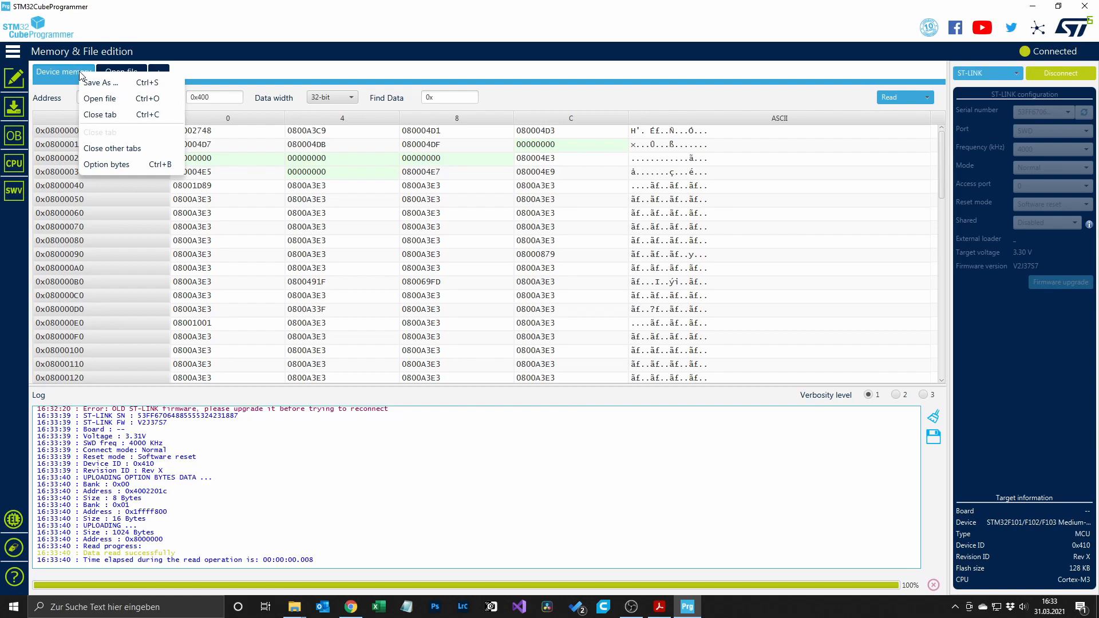
mouse_move(103, 81)
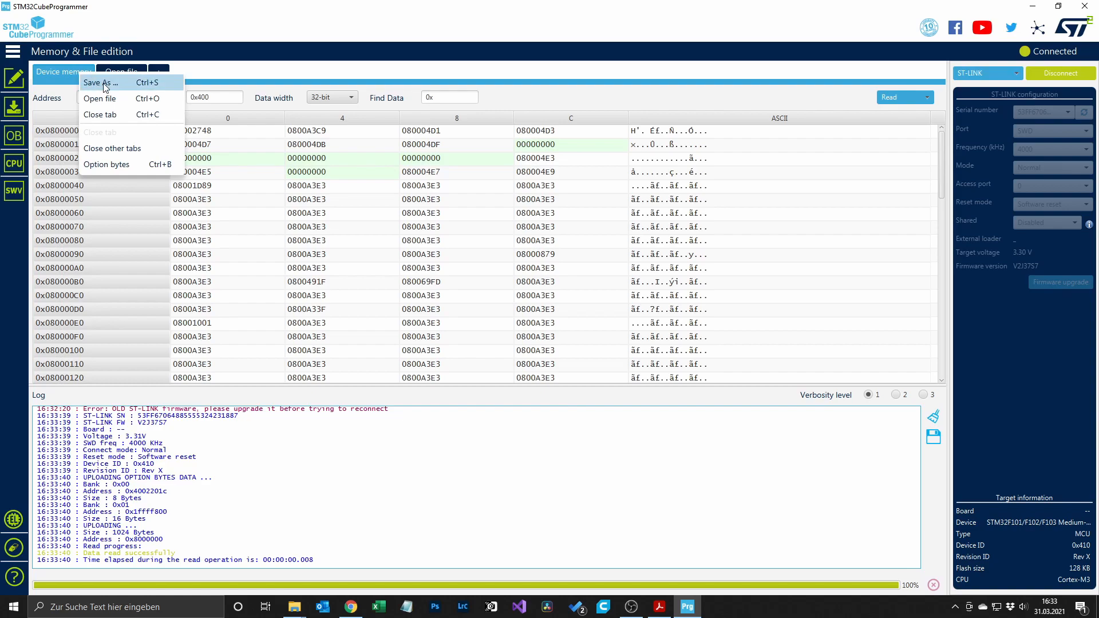
click(100, 82)
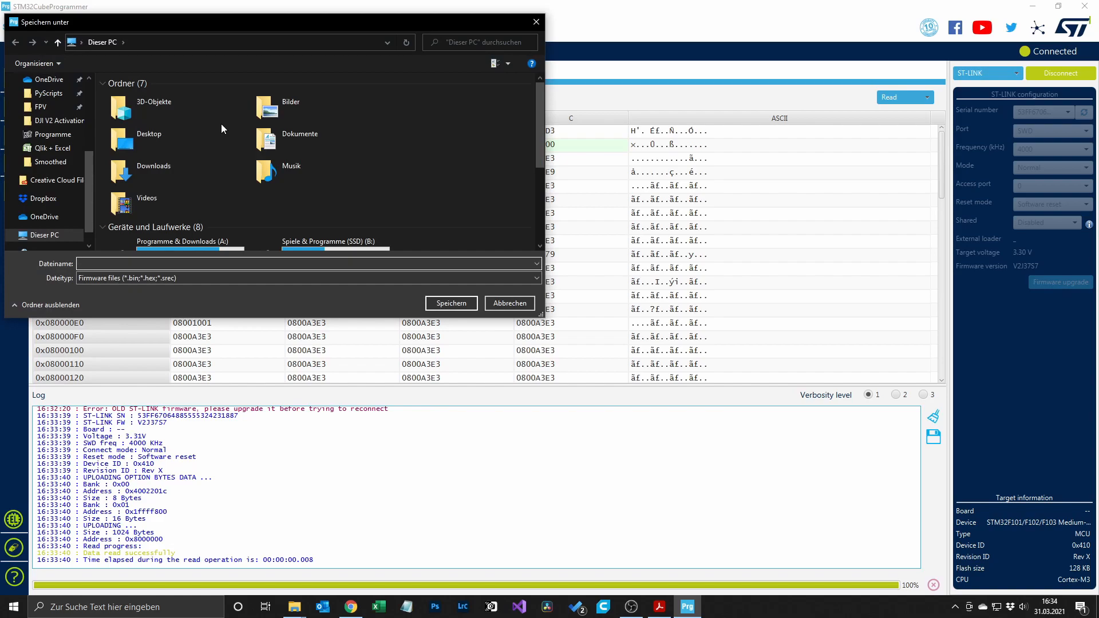
scroll(down, 3)
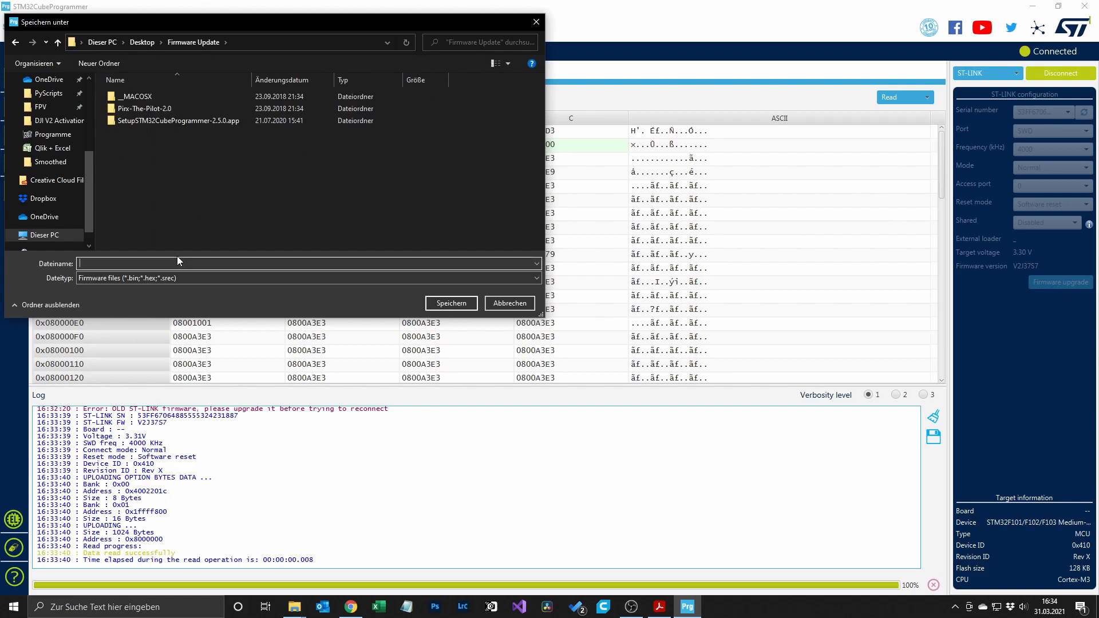
click(509, 302)
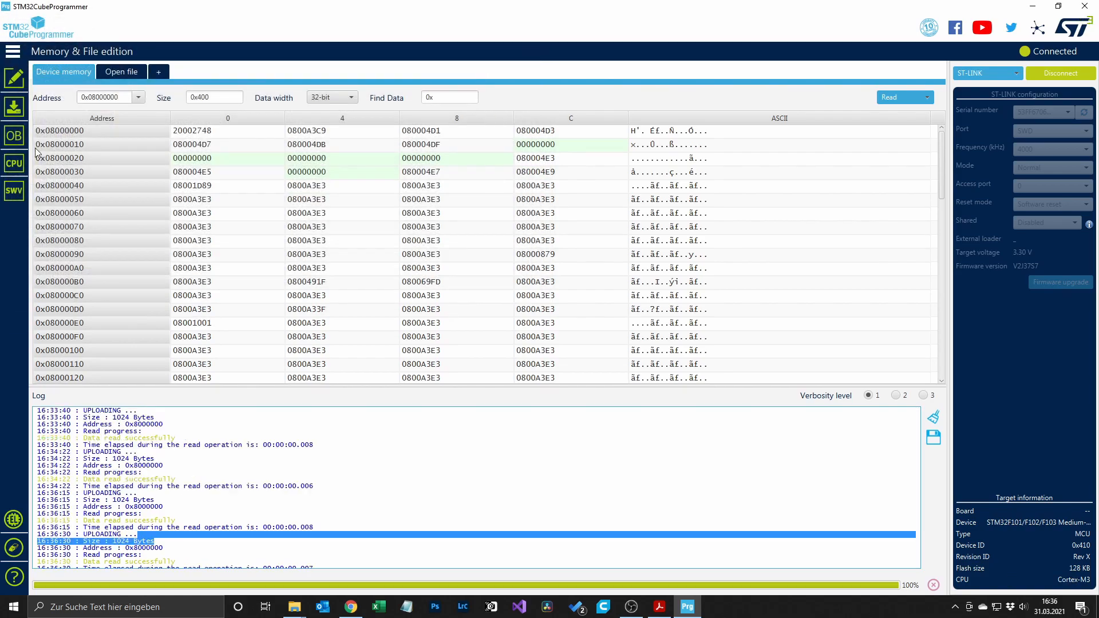
click(14, 137)
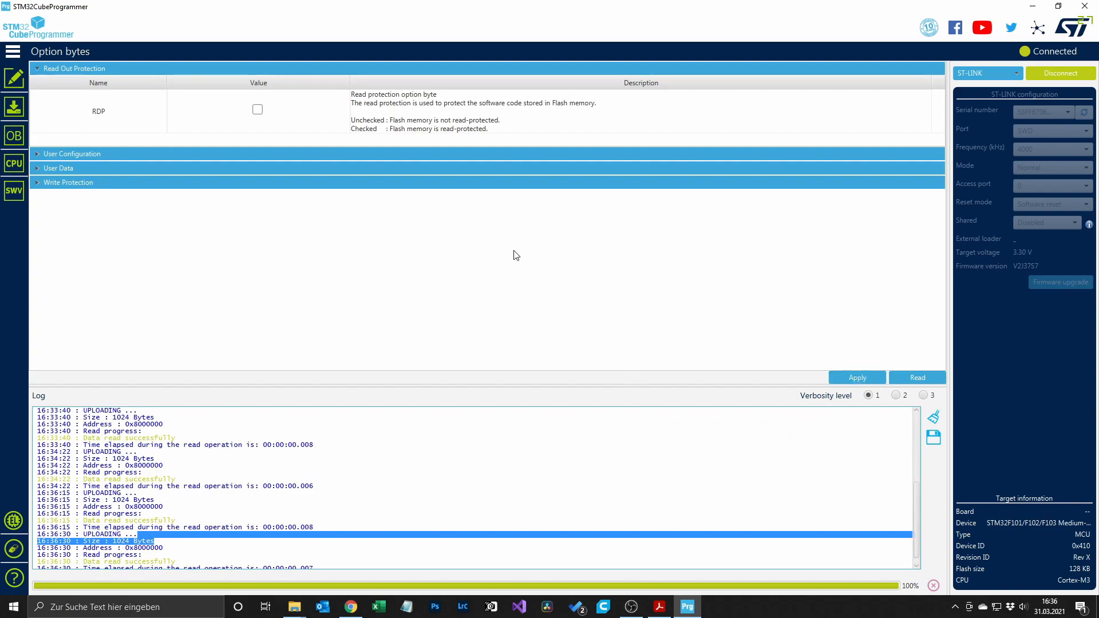
- Mass-erase the full chip flash, confirm it, and close the success message
click(13, 77)
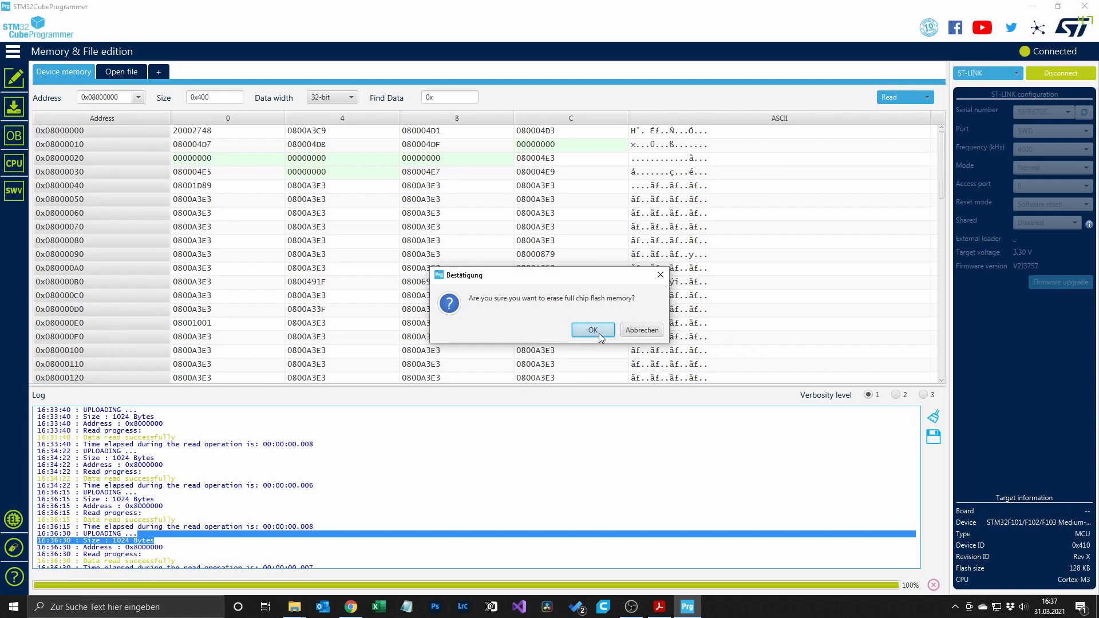
click(593, 330)
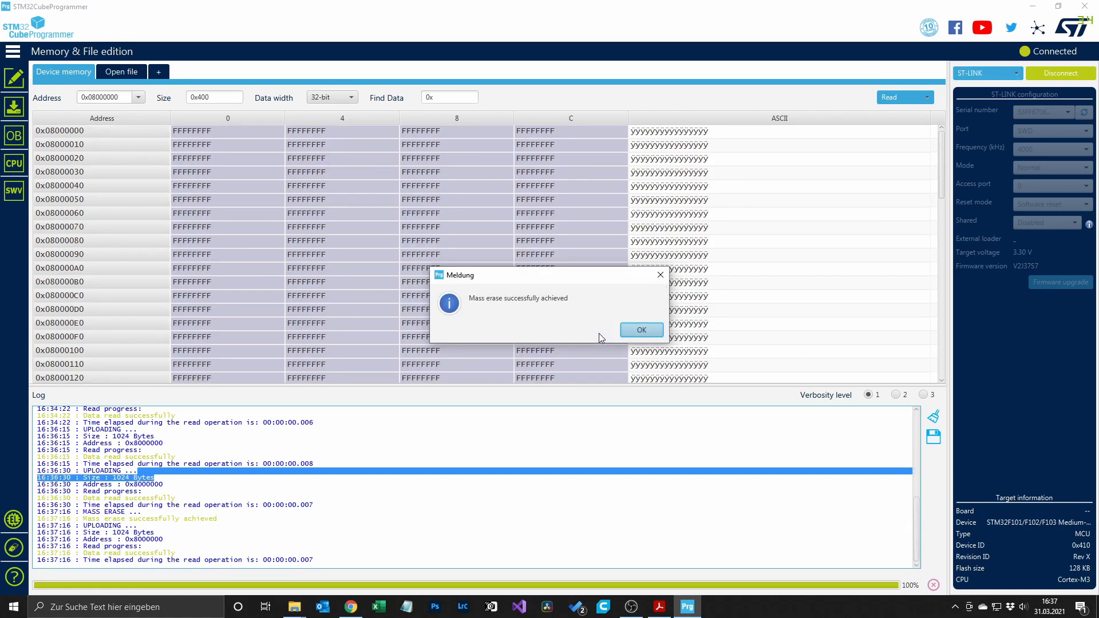
click(640, 330)
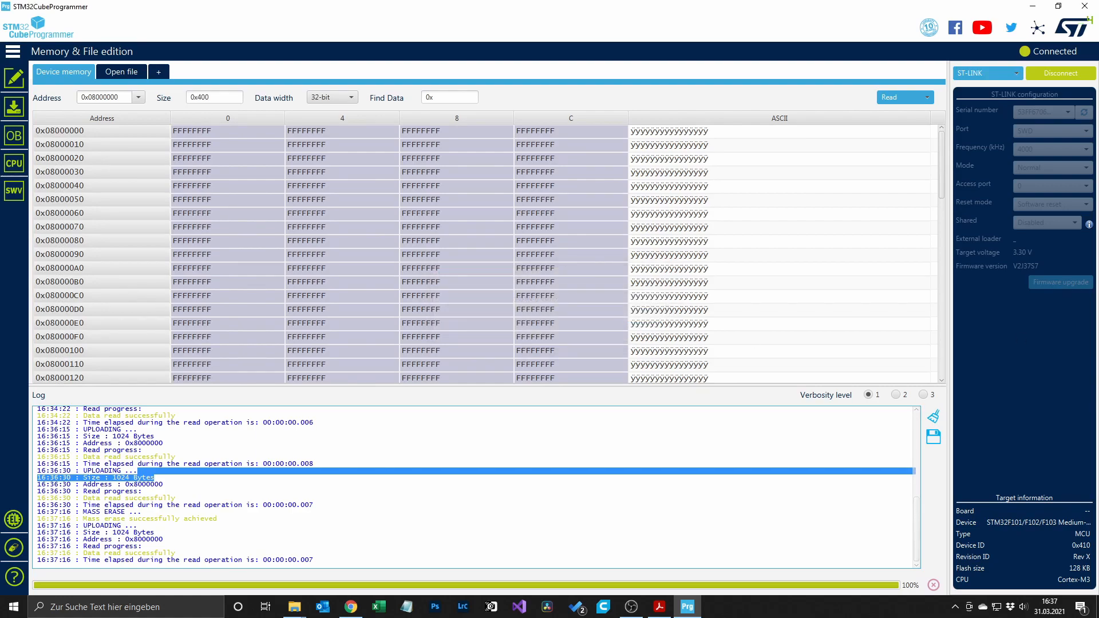
- Load Pirx_RX_Eachine_Pro58.bin and enable Verify programming and Run after programming
click(13, 107)
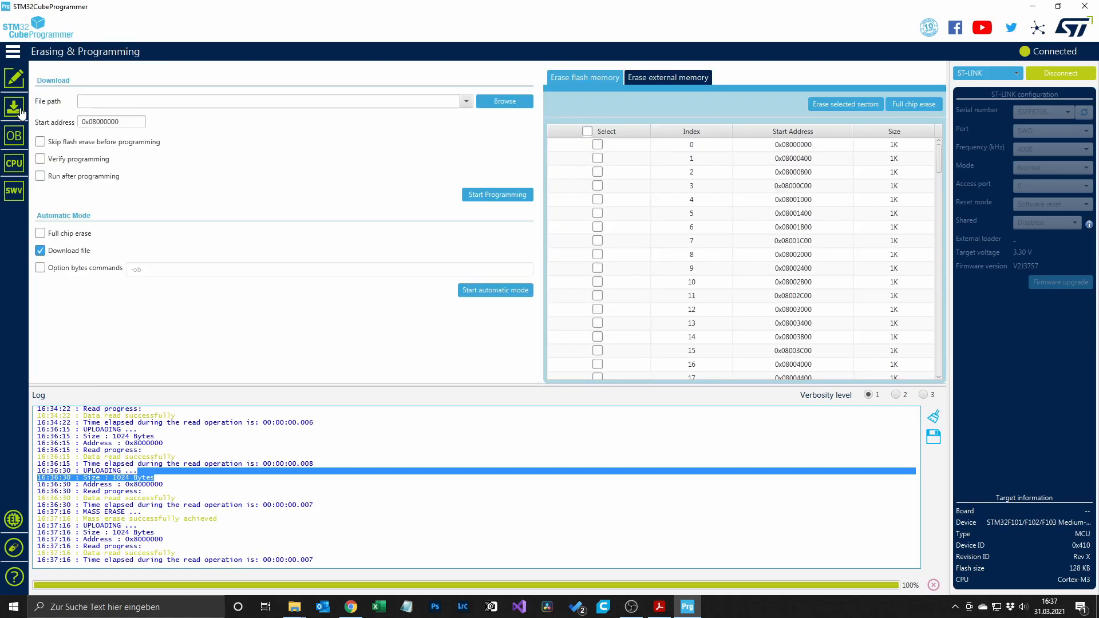
mouse_move(505, 101)
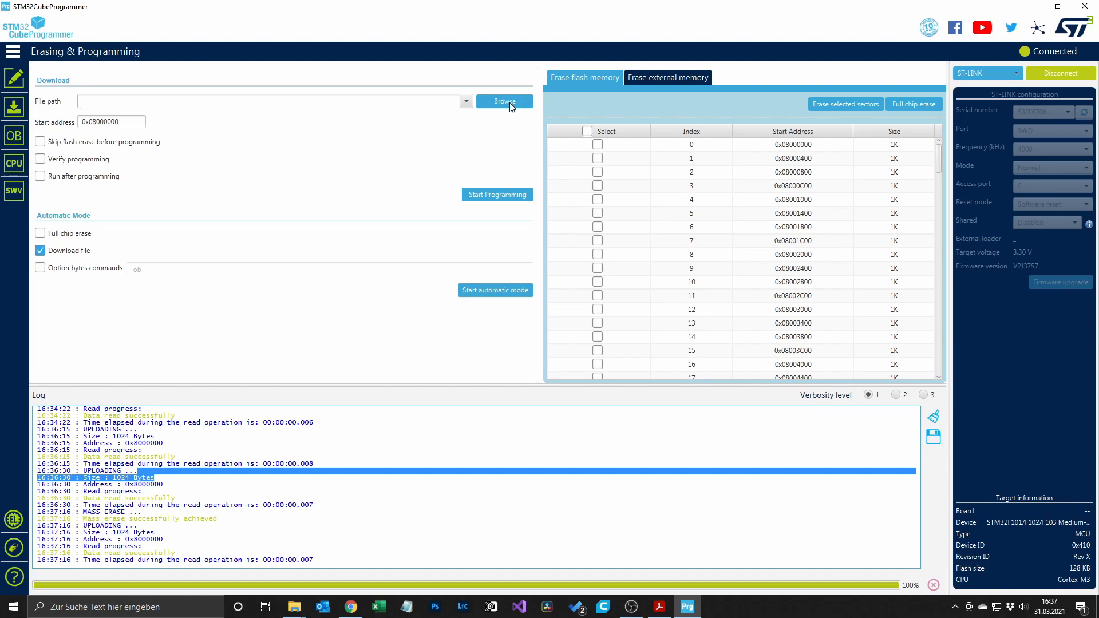
mouse_move(596, 70)
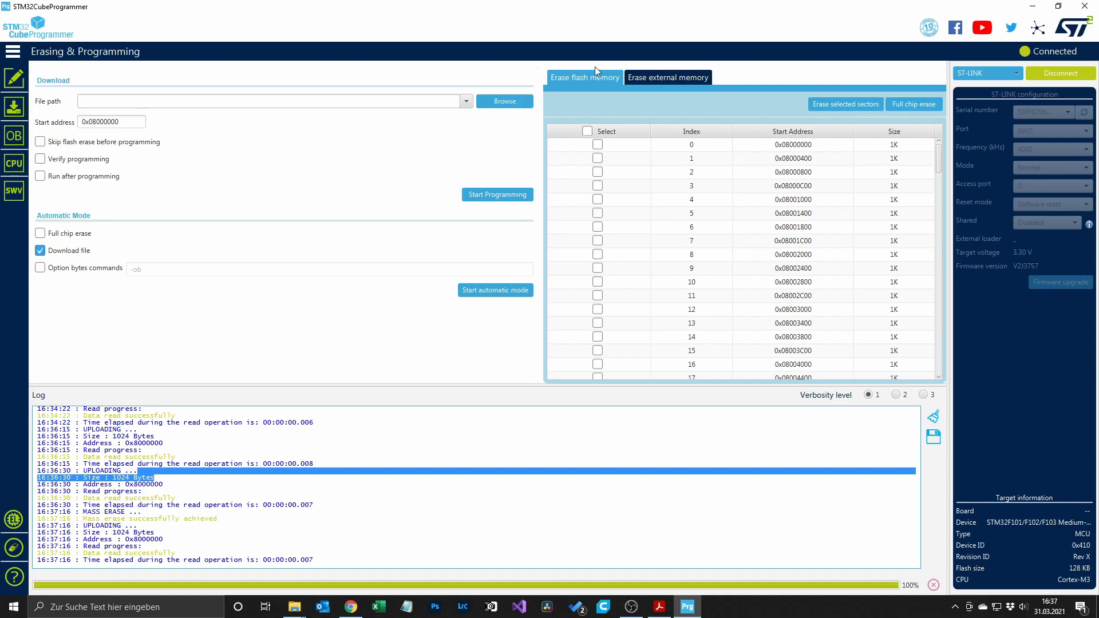
click(504, 100)
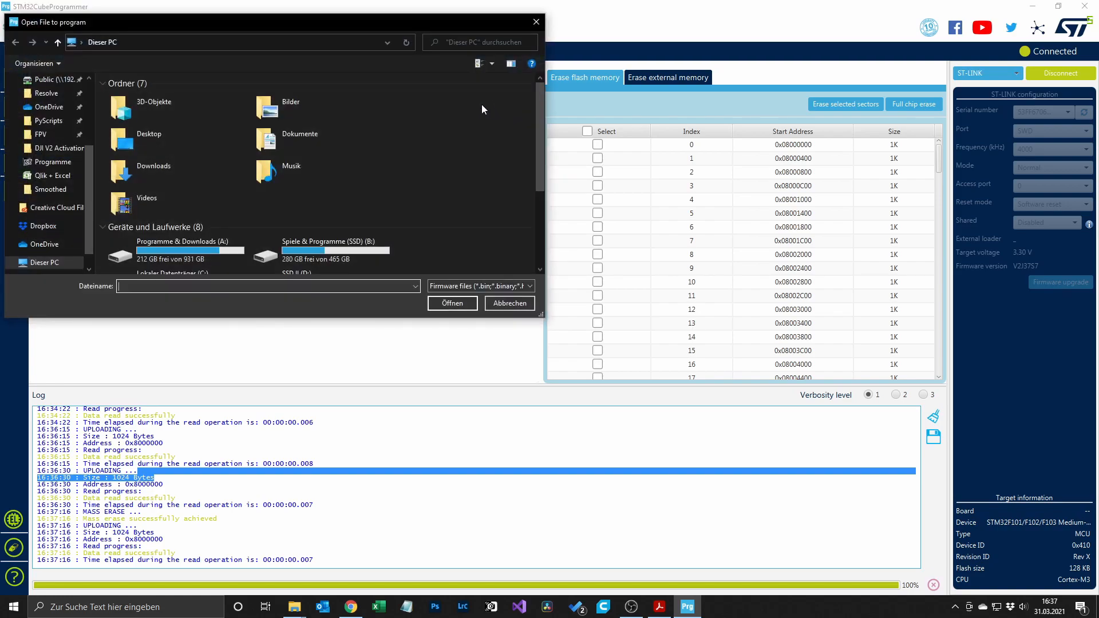
double_click(149, 134)
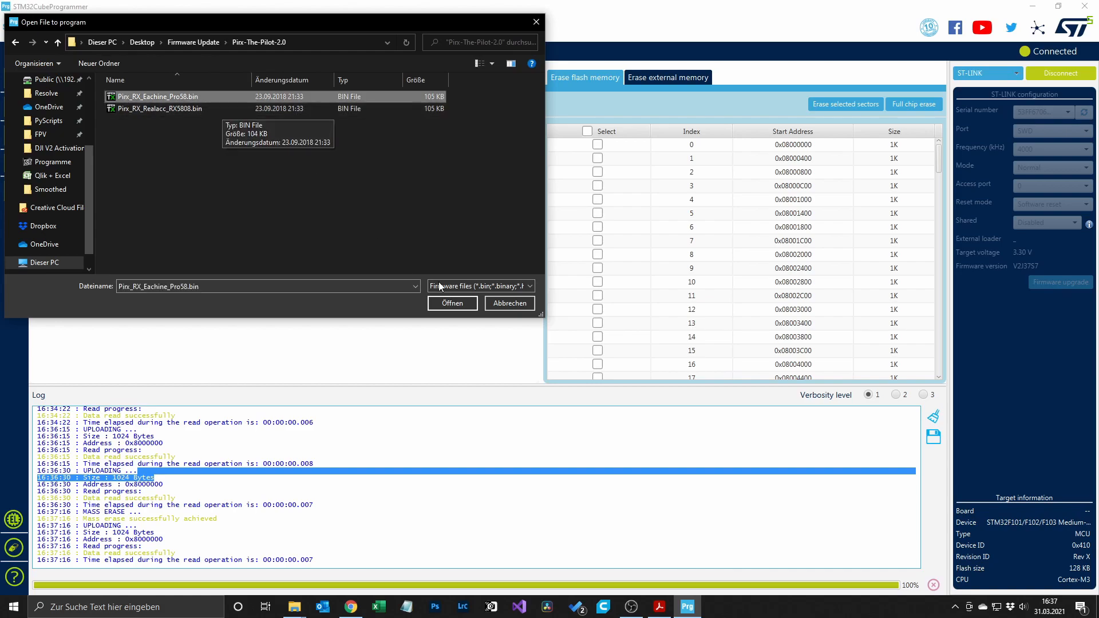
click(452, 303)
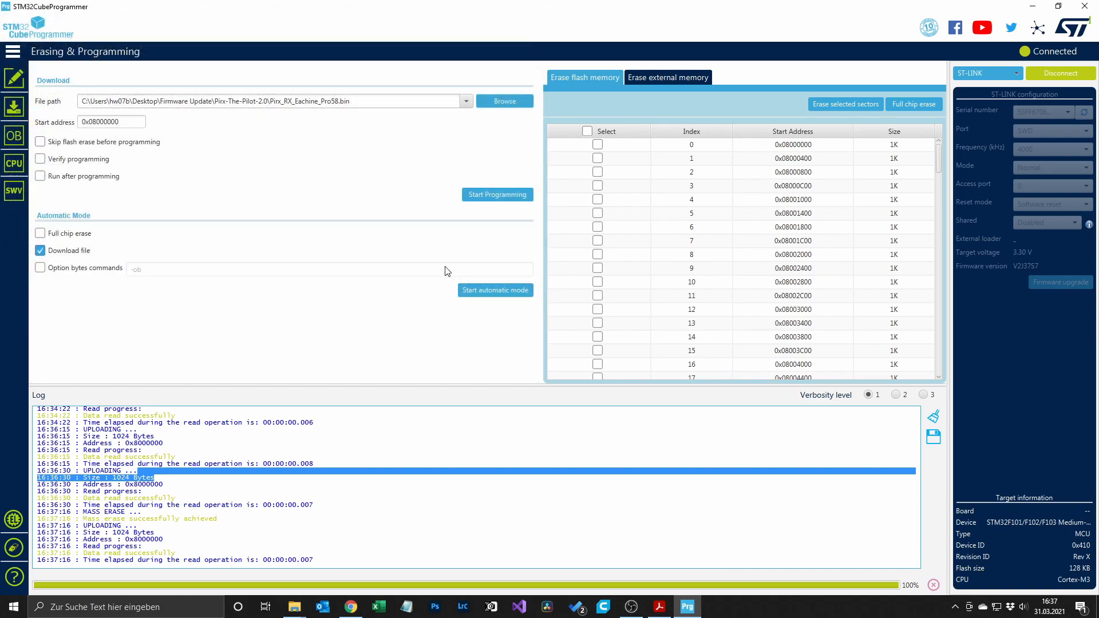
mouse_move(568, 214)
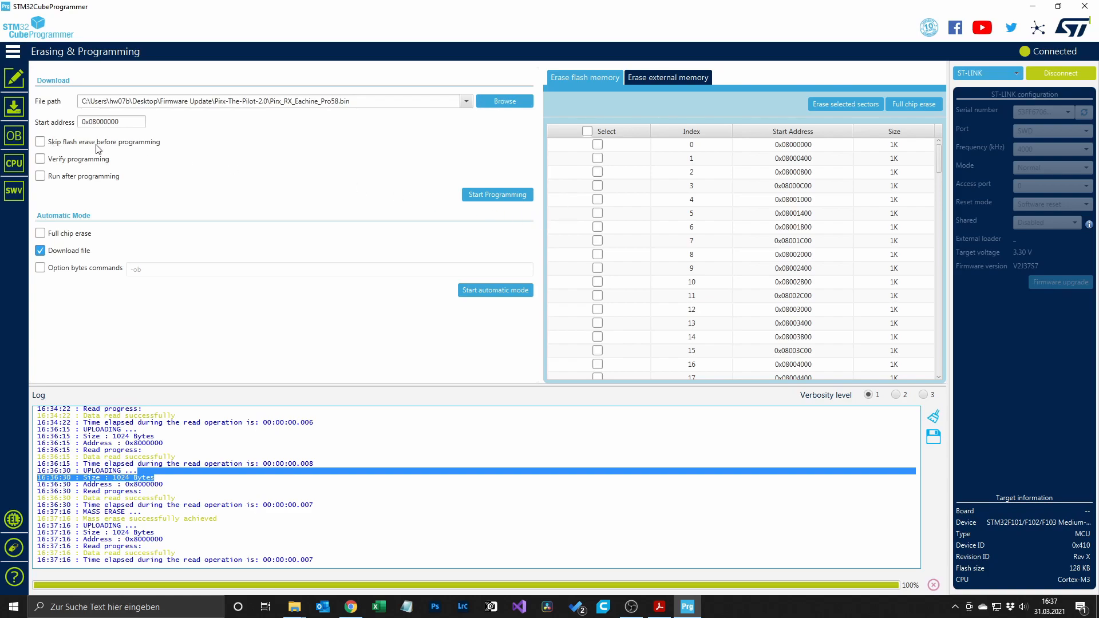
click(40, 160)
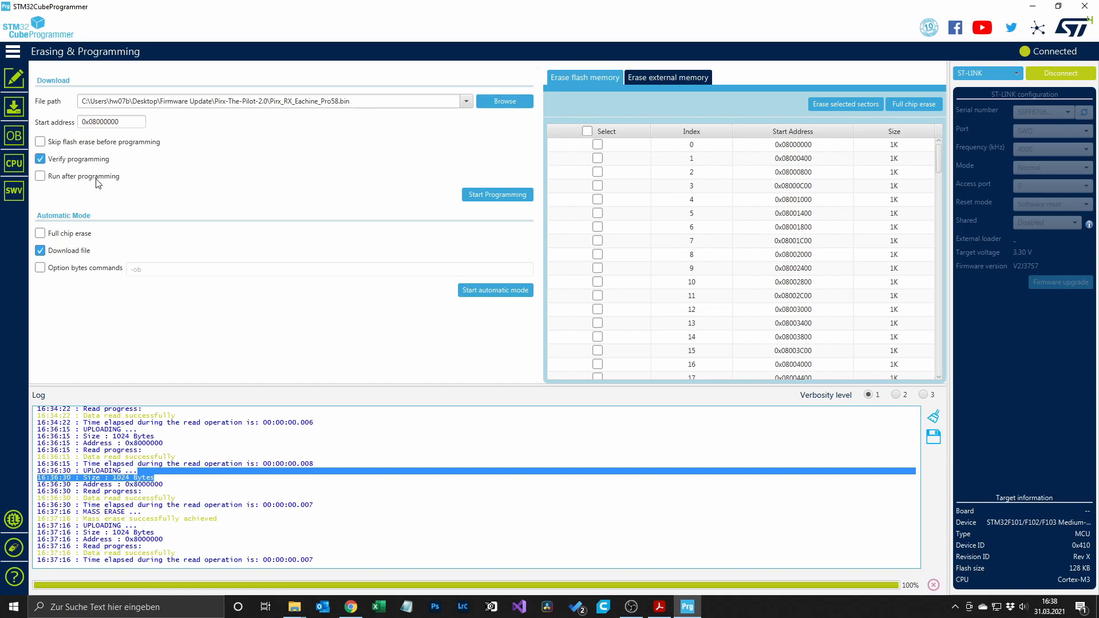
click(40, 175)
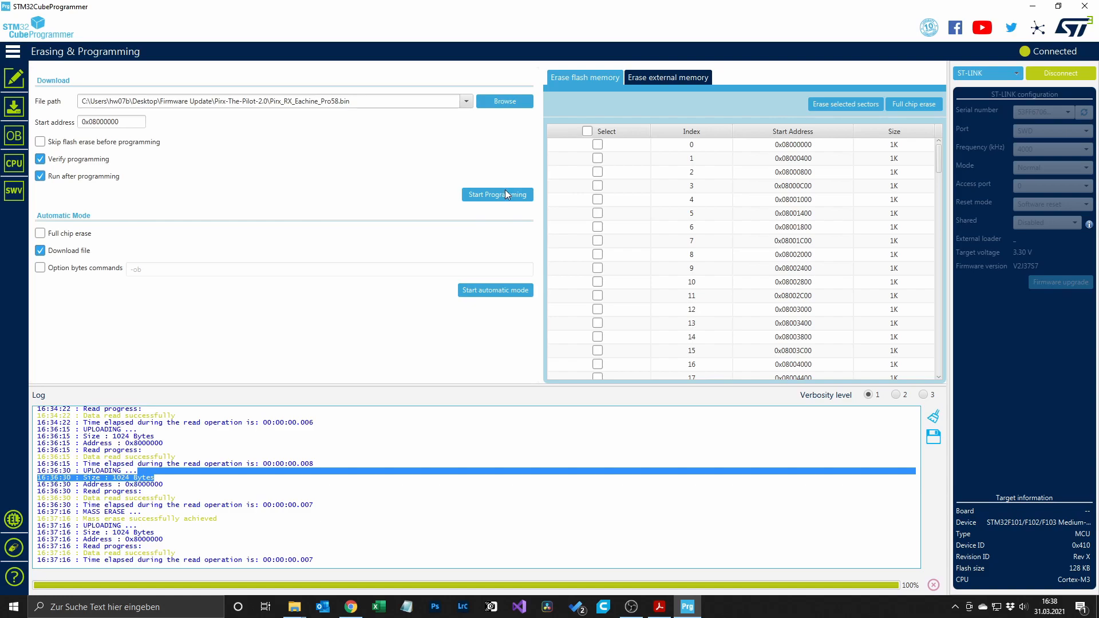
- Attempt programming Pirx_RX_Eachine_Pro58.bin and dismiss the start, core-locked and erase-failure messages
click(496, 194)
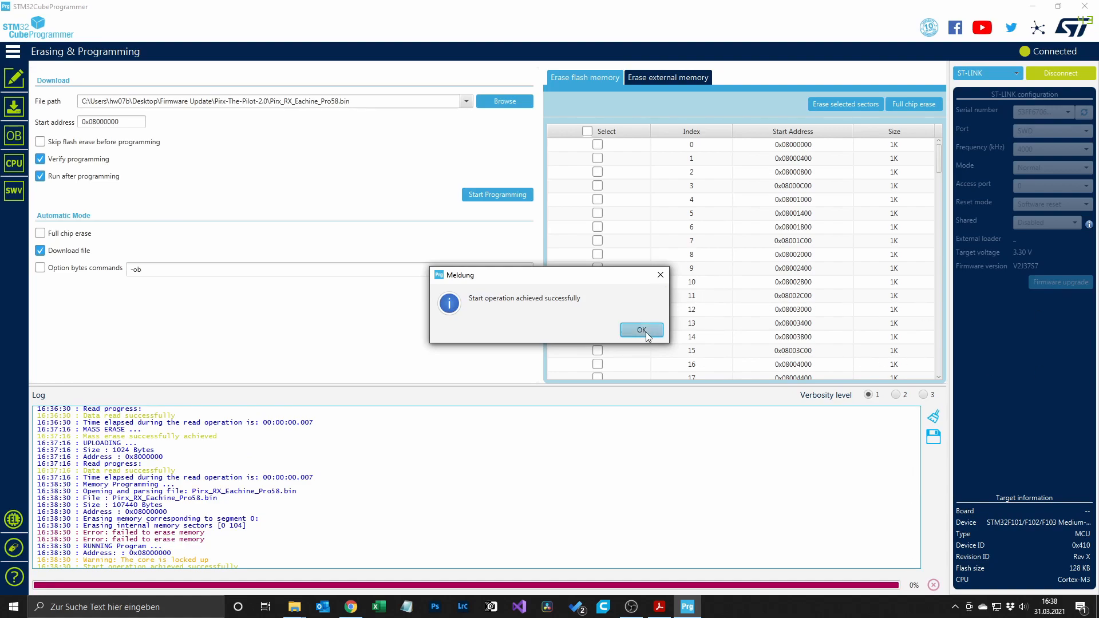
click(640, 330)
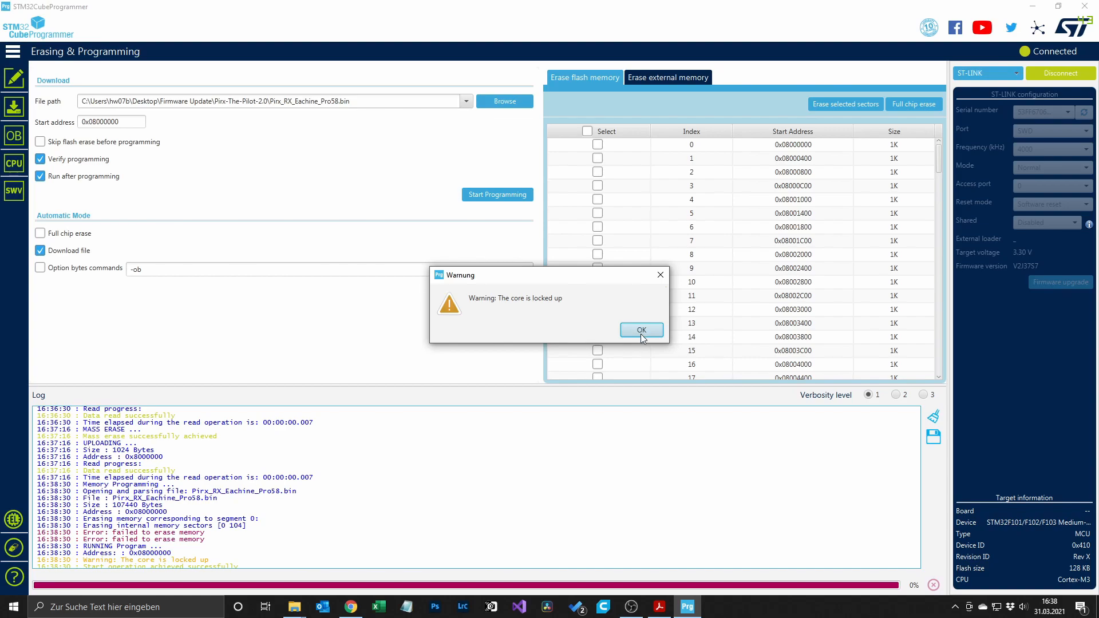
click(640, 329)
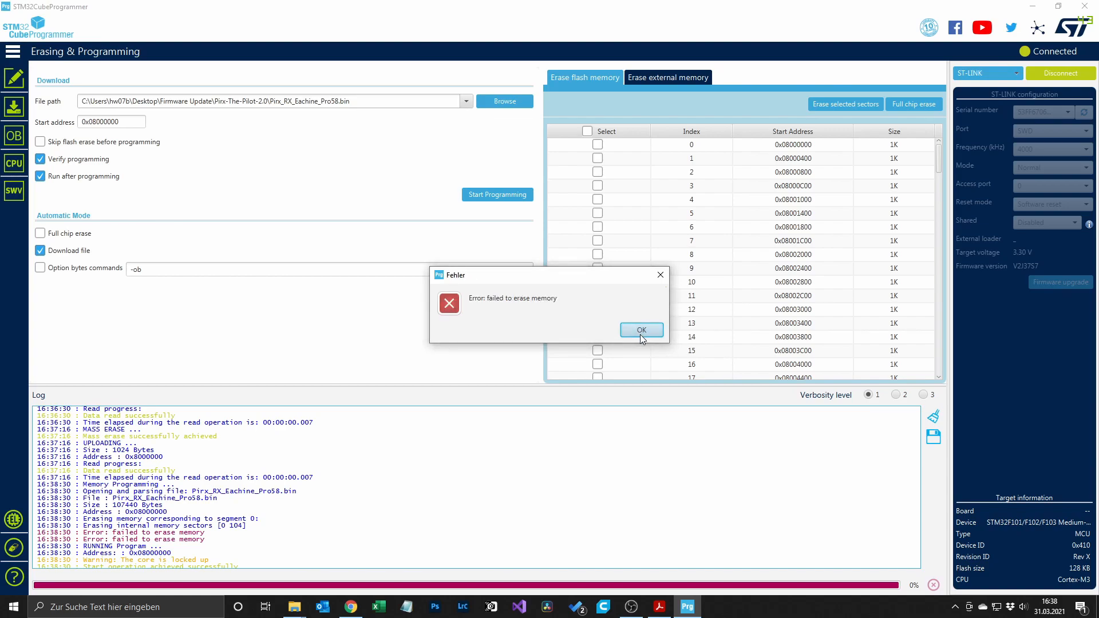
click(640, 330)
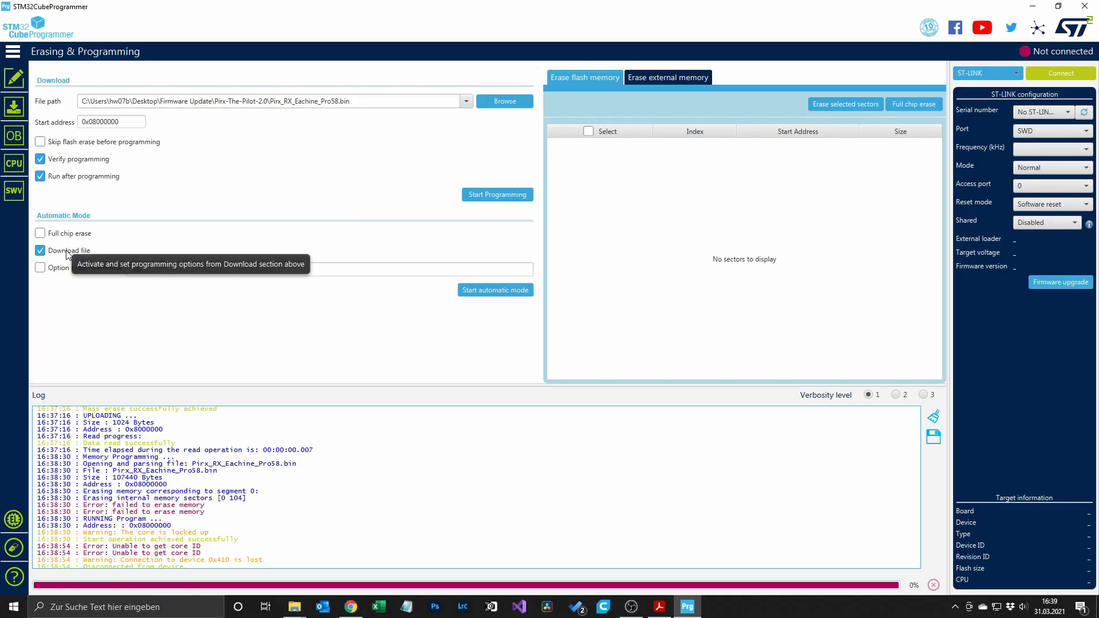
- Disable automatic-mode file download, refresh the ST-LINK serial number and reconnect to the target
click(40, 250)
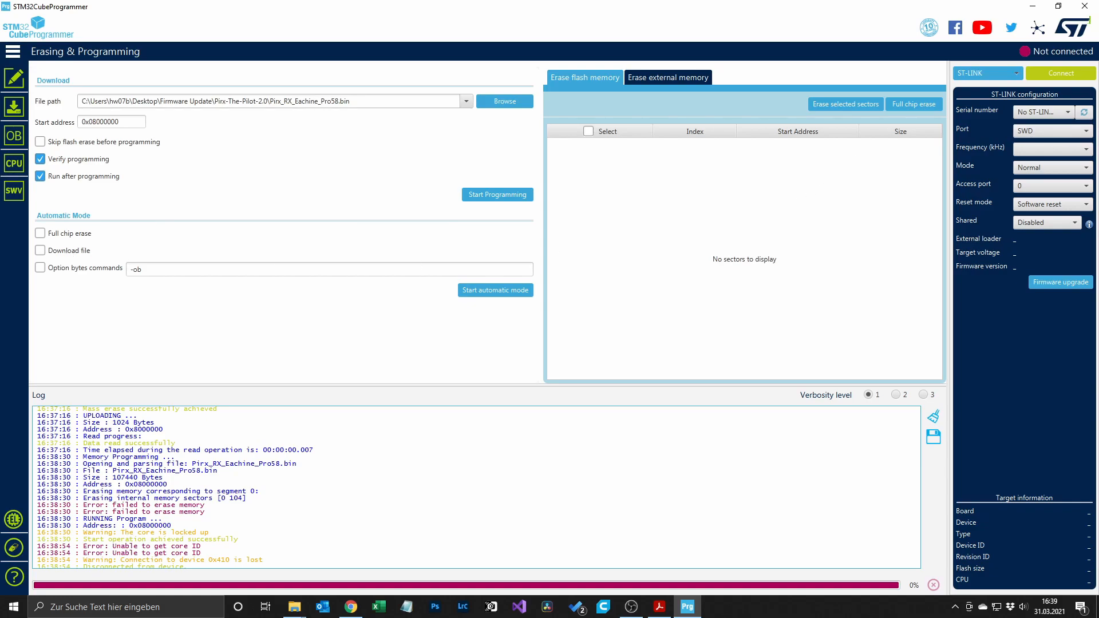
click(1085, 112)
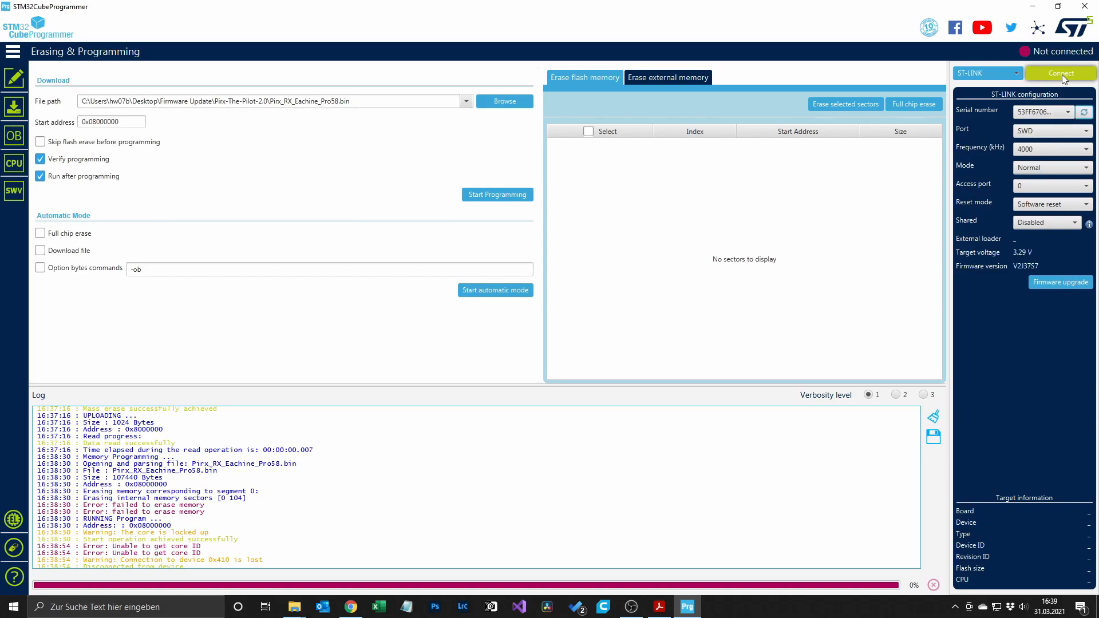
click(1060, 73)
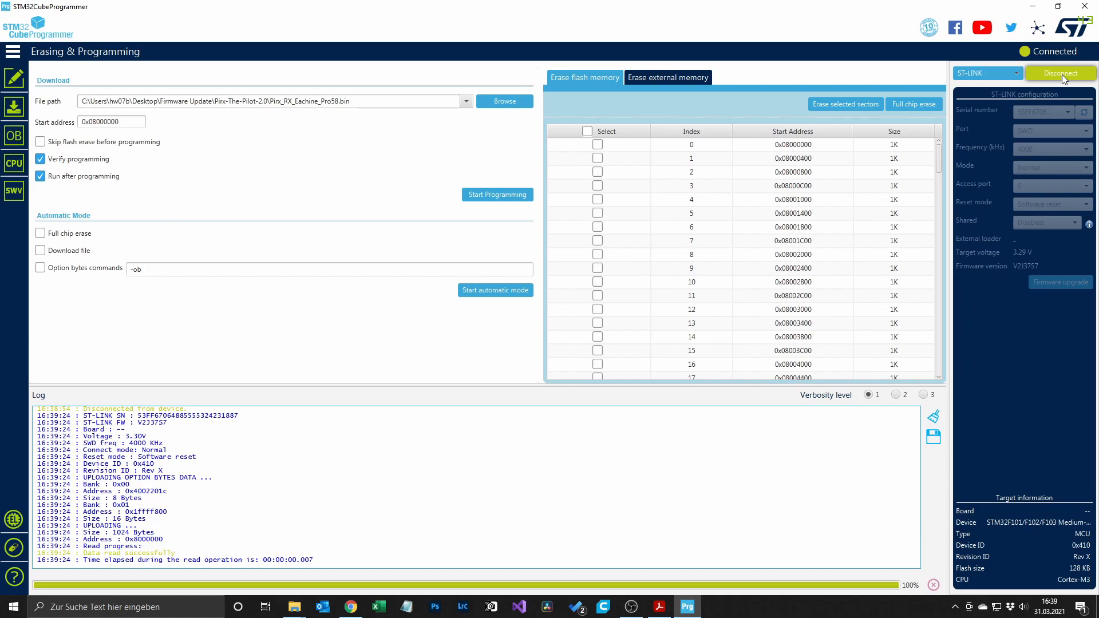
mouse_move(13, 106)
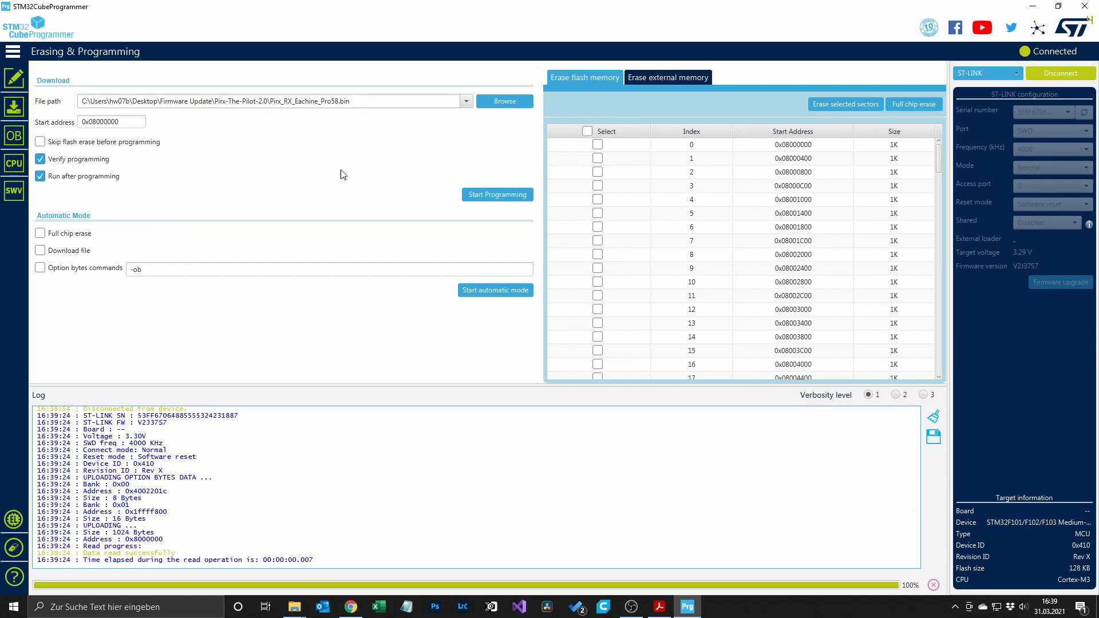
- Program Pirx_RX_Eachine_Pro58.bin again until 'Start operation achieved successfully' appears
click(497, 194)
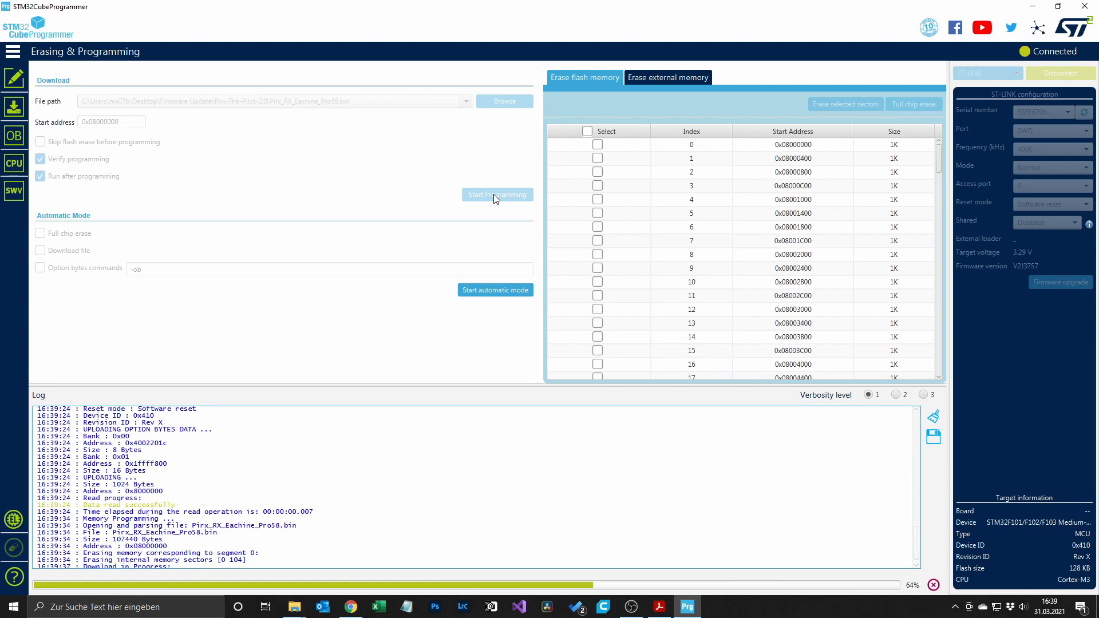
click(497, 194)
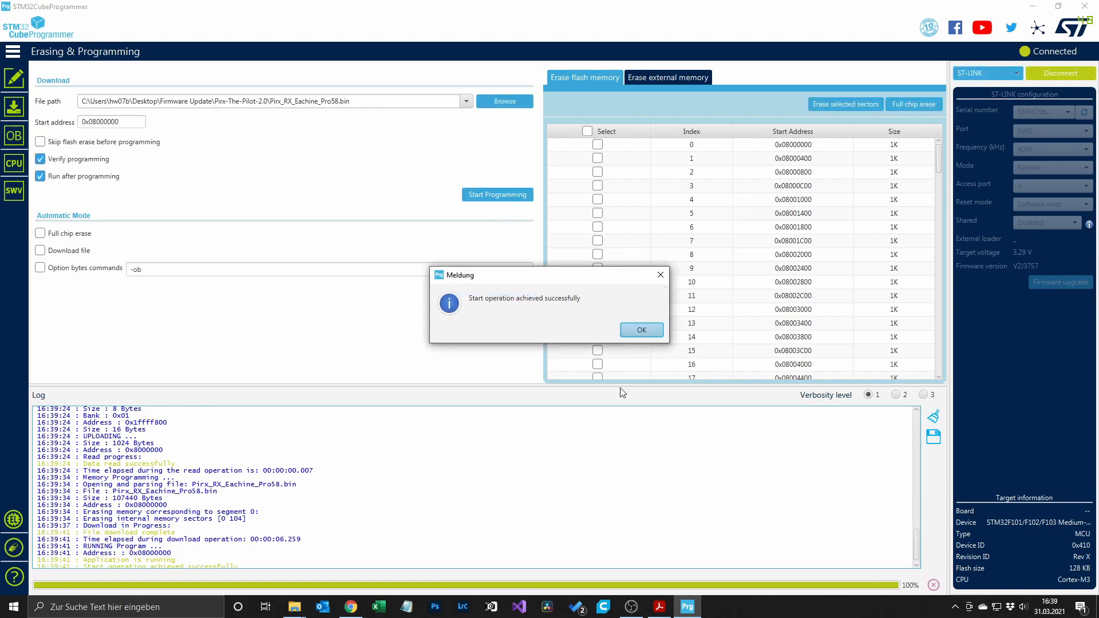